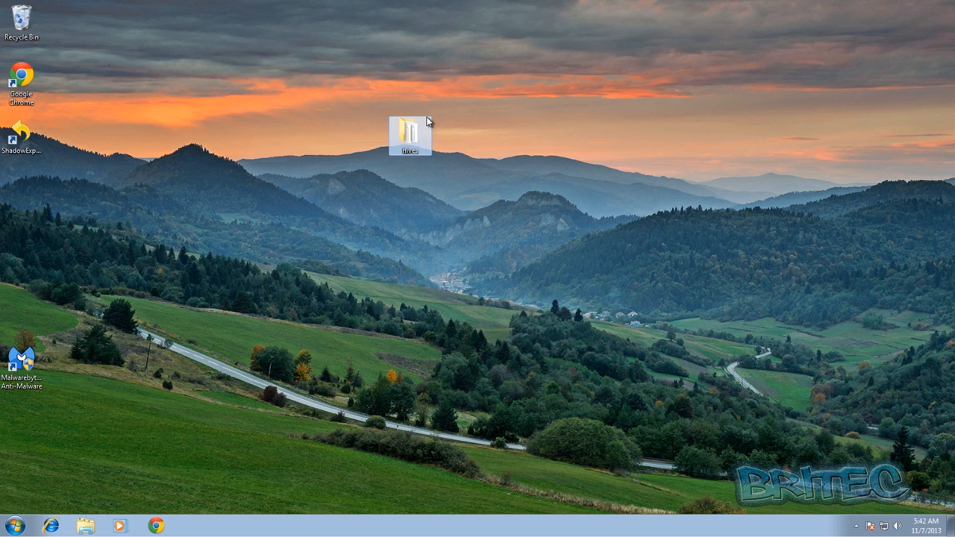
pyautogui.moveTo(292, 321)
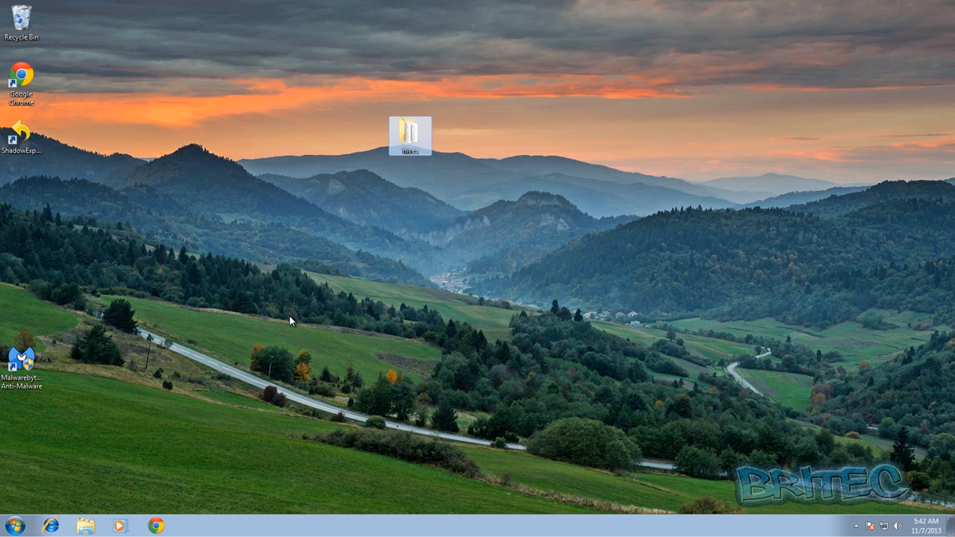
pyautogui.moveTo(325, 309)
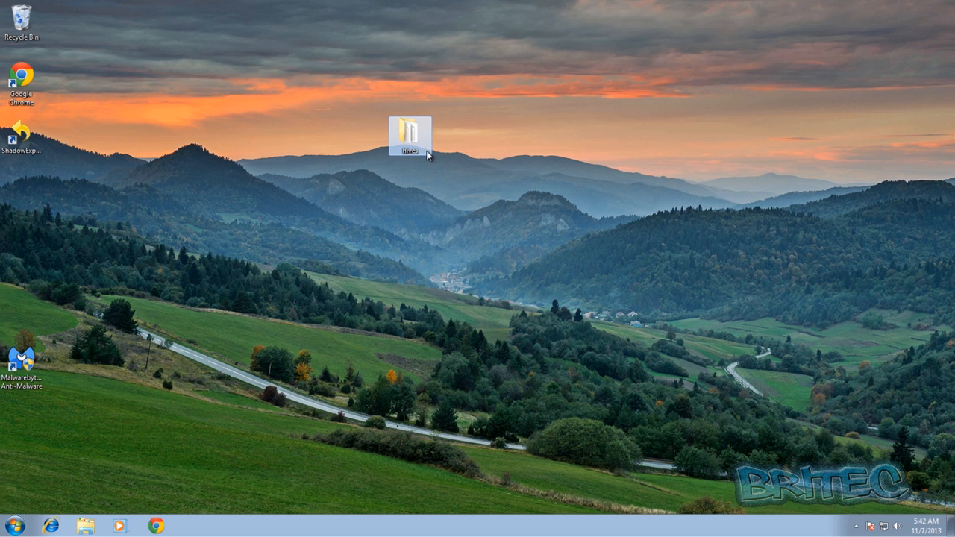
pyautogui.moveTo(421, 179)
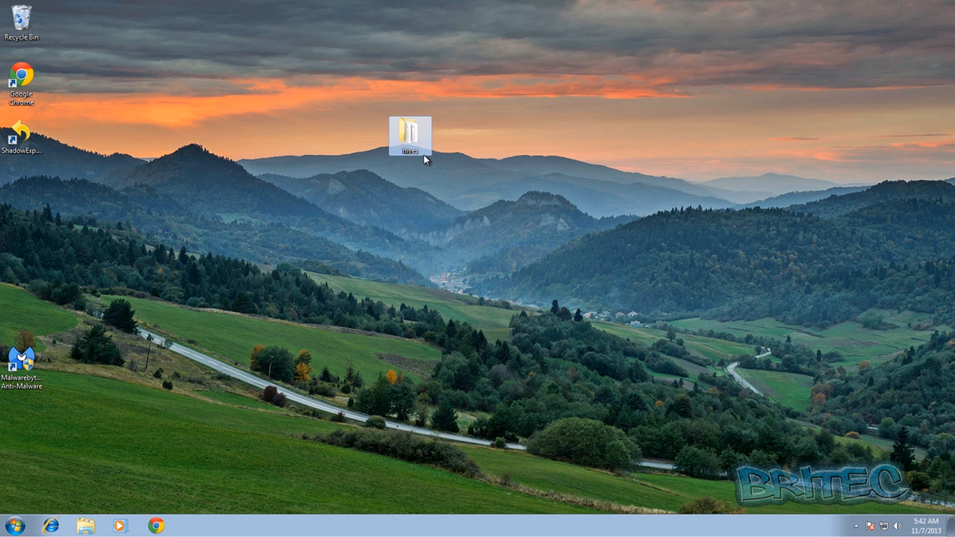
pyautogui.moveTo(460, 300)
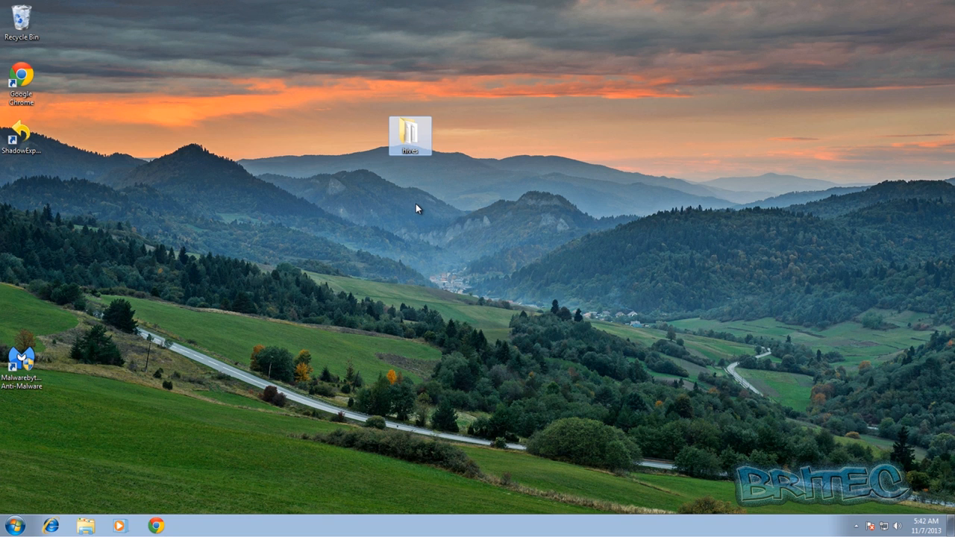
pyautogui.moveTo(421, 200)
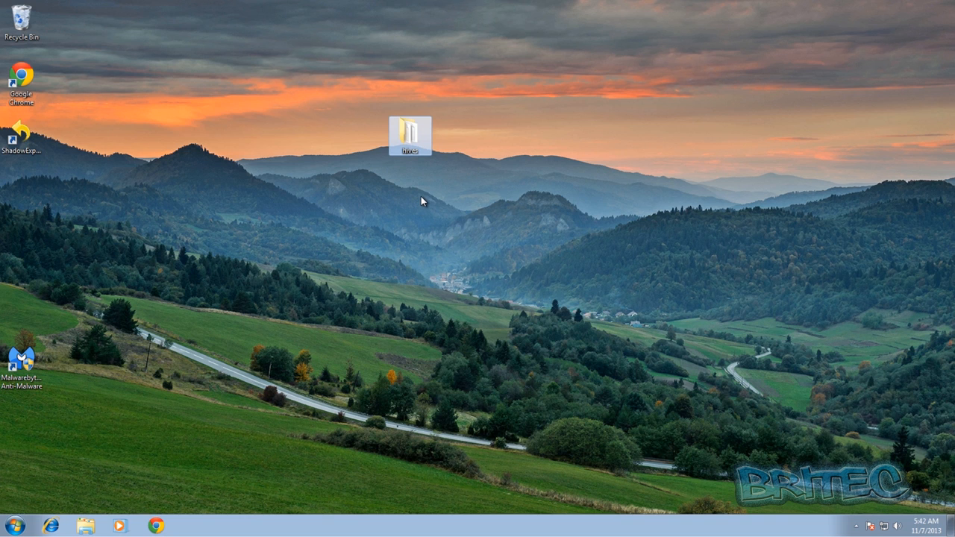
pyautogui.moveTo(425, 158)
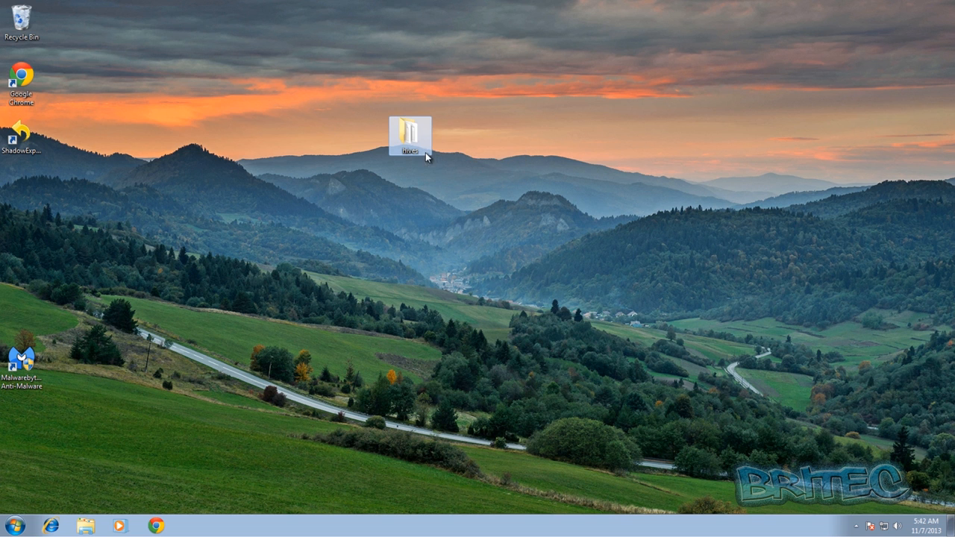
# Step: Check the desktop hives folder, then launch regedit from Start search with administrator approval
pyautogui.doubleClick(408, 133)
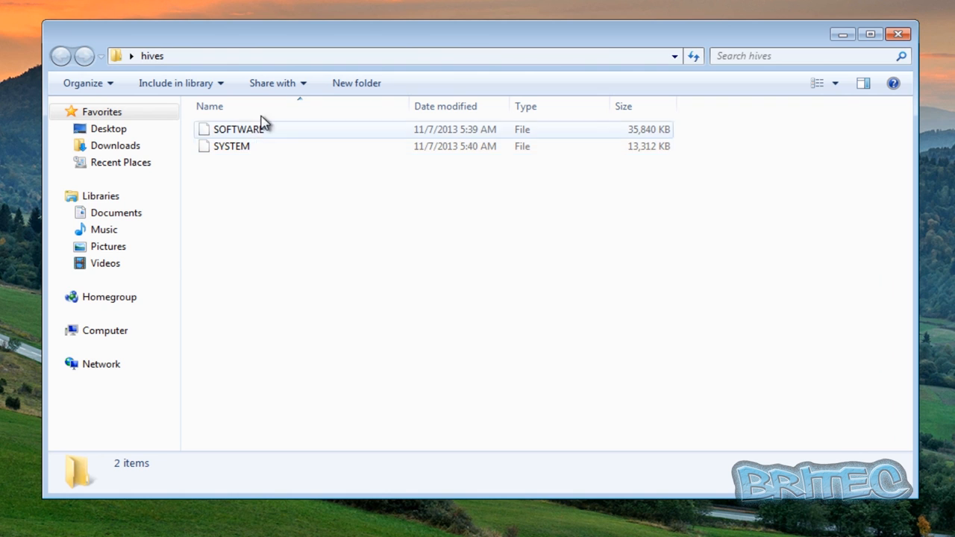
pyautogui.moveTo(625, 178)
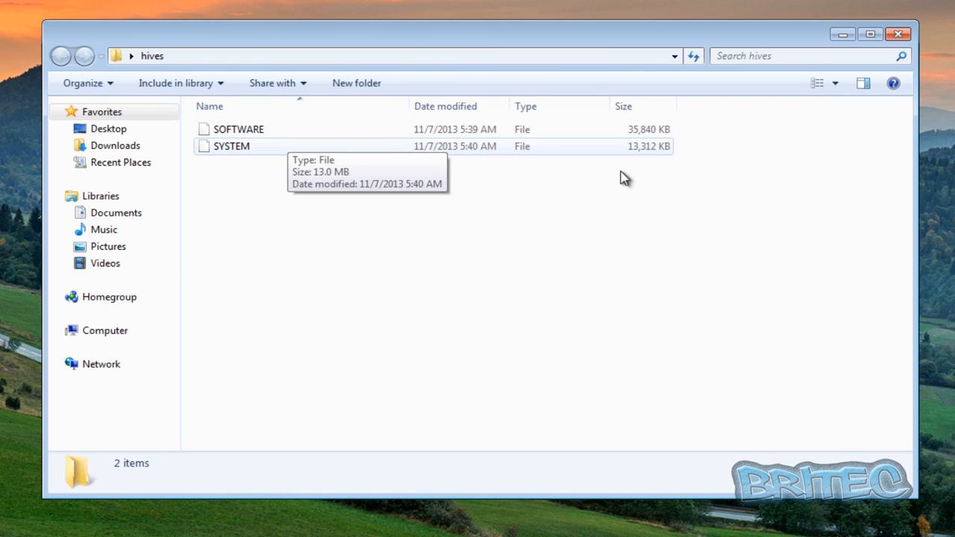
pyautogui.moveTo(254, 146)
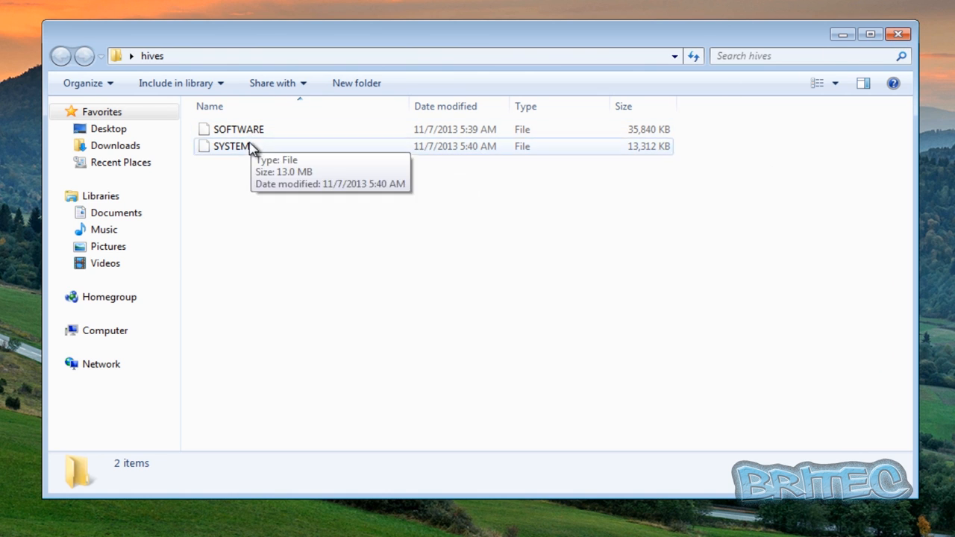
pyautogui.click(897, 33)
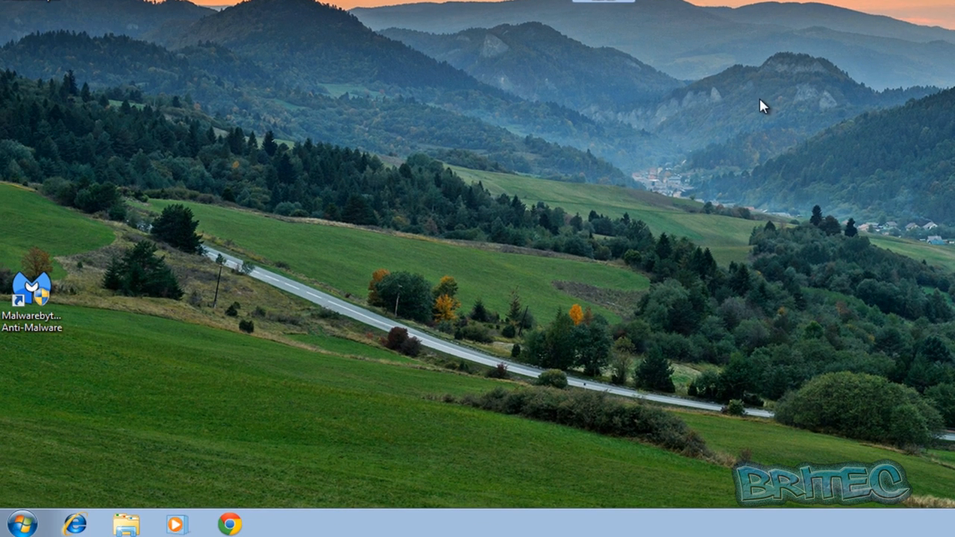
pyautogui.click(15, 523)
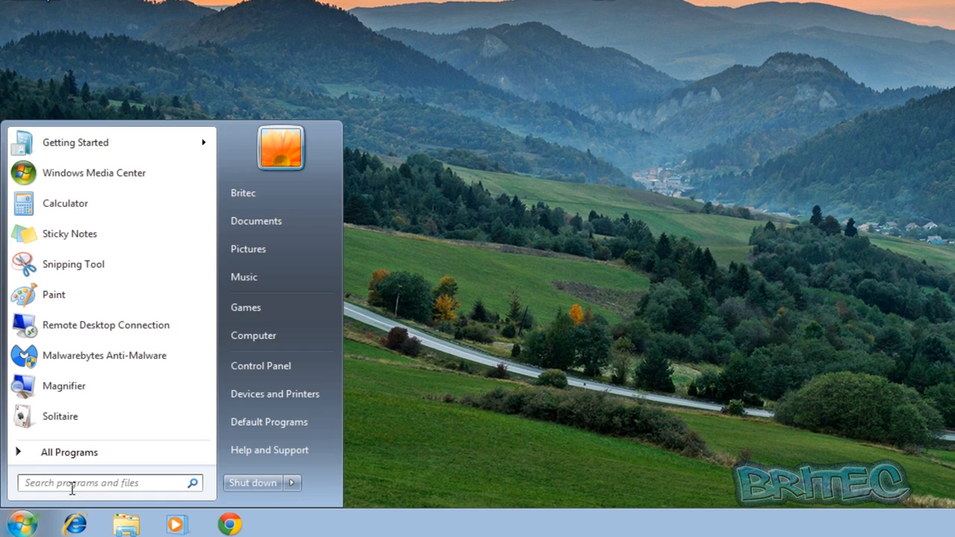
pyautogui.write('reg')
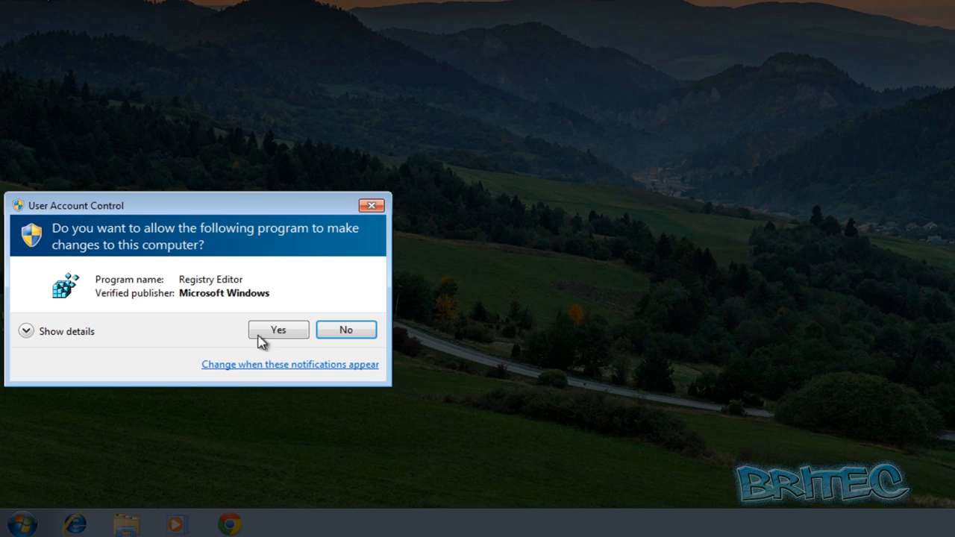
pyautogui.click(278, 329)
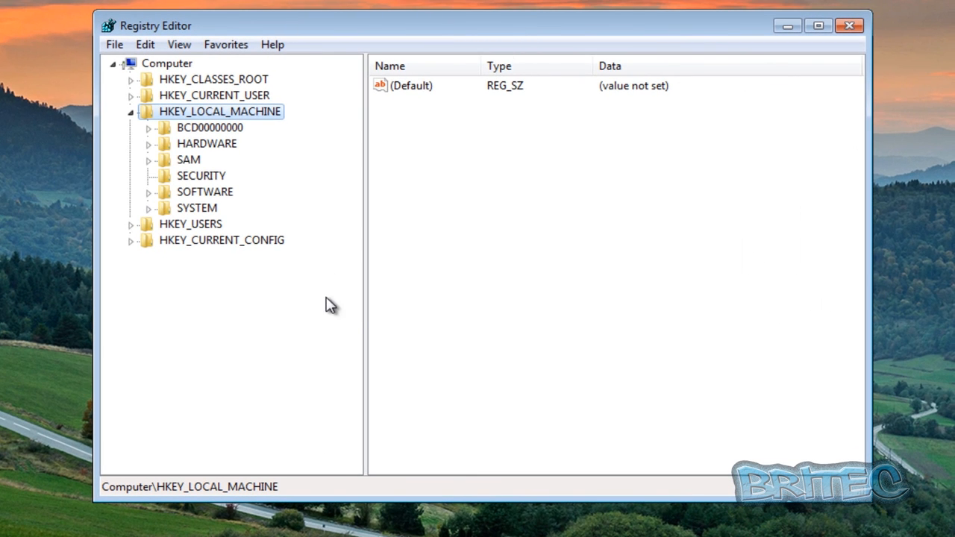
pyautogui.click(131, 111)
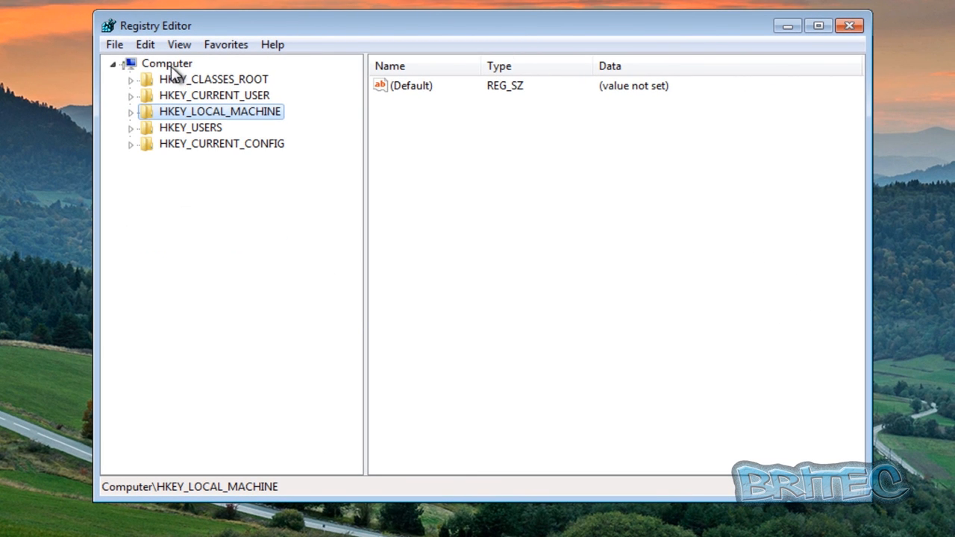
pyautogui.click(166, 63)
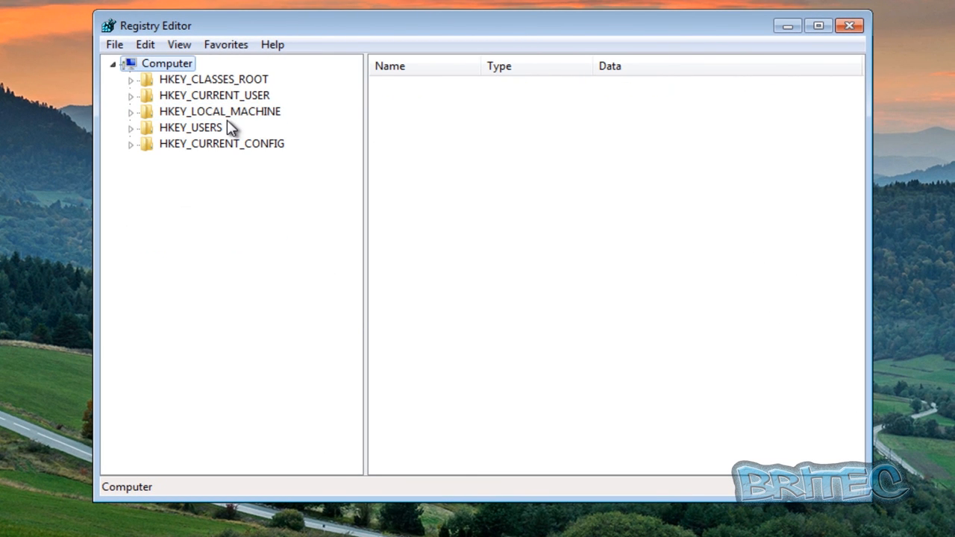
pyautogui.moveTo(184, 187)
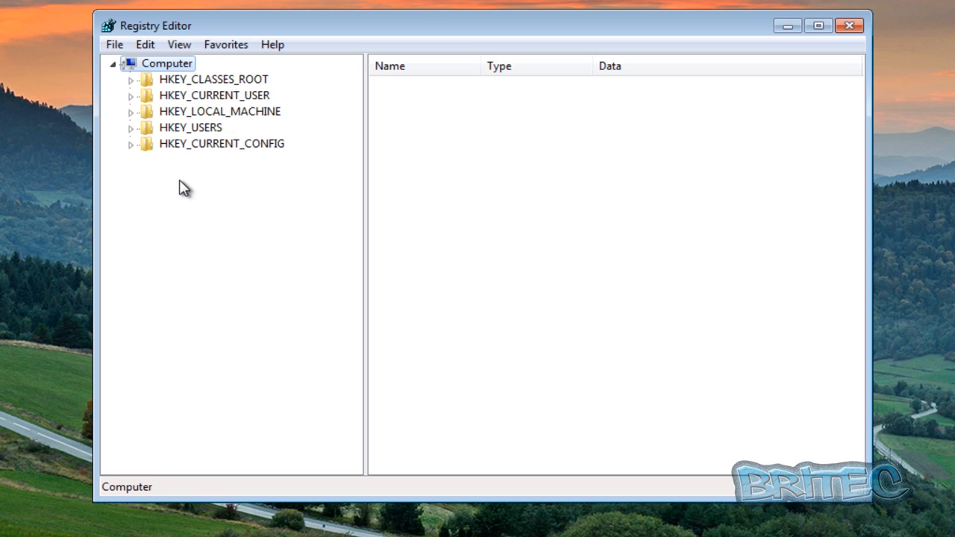
pyautogui.moveTo(197, 123)
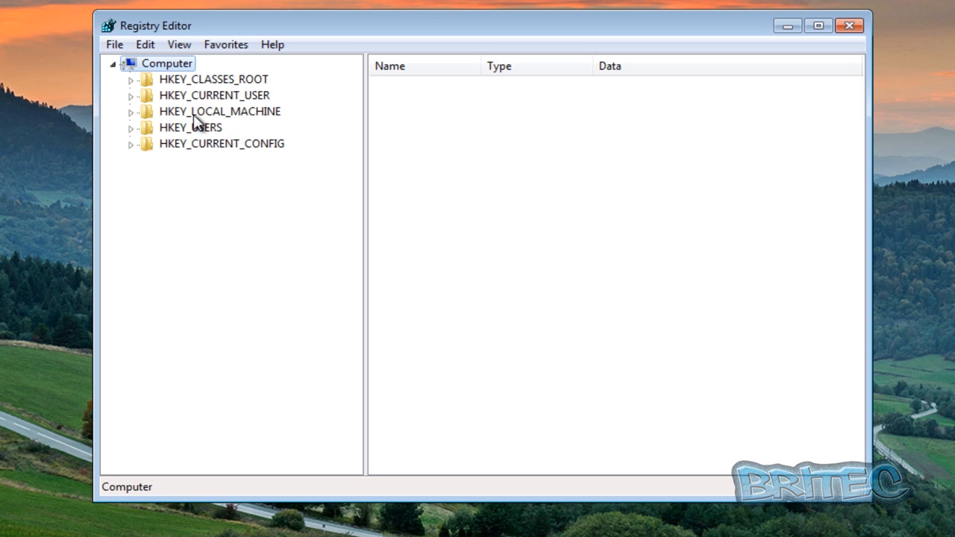
pyautogui.click(219, 111)
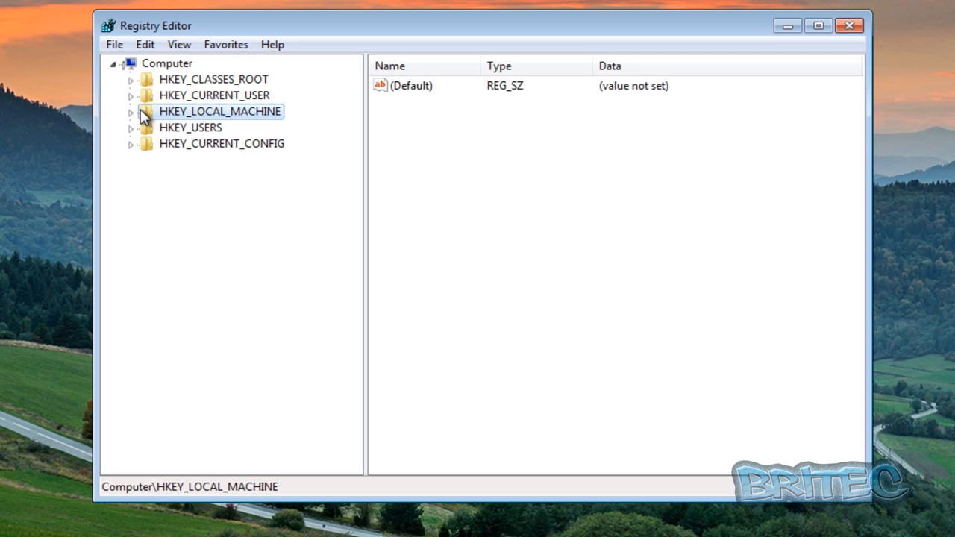
pyautogui.click(130, 111)
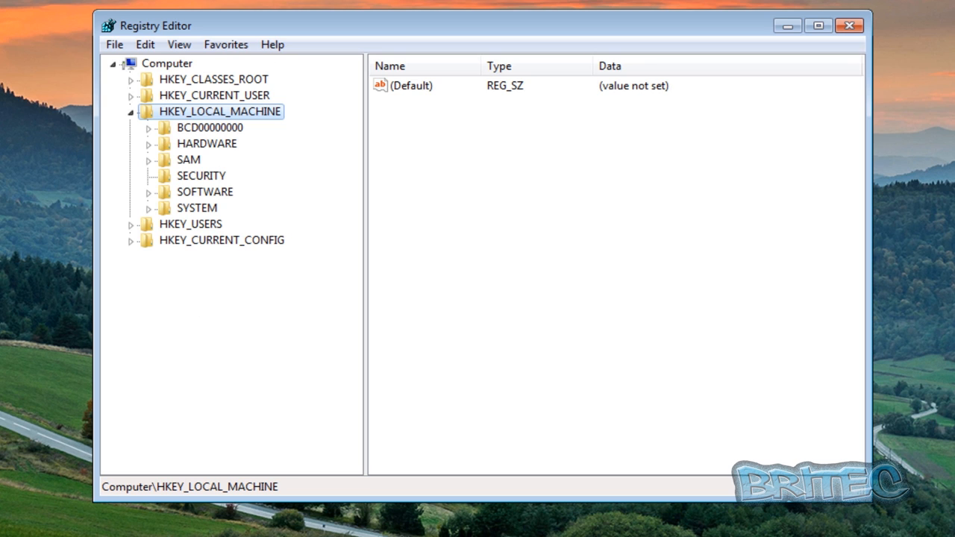
pyautogui.moveTo(308, 247)
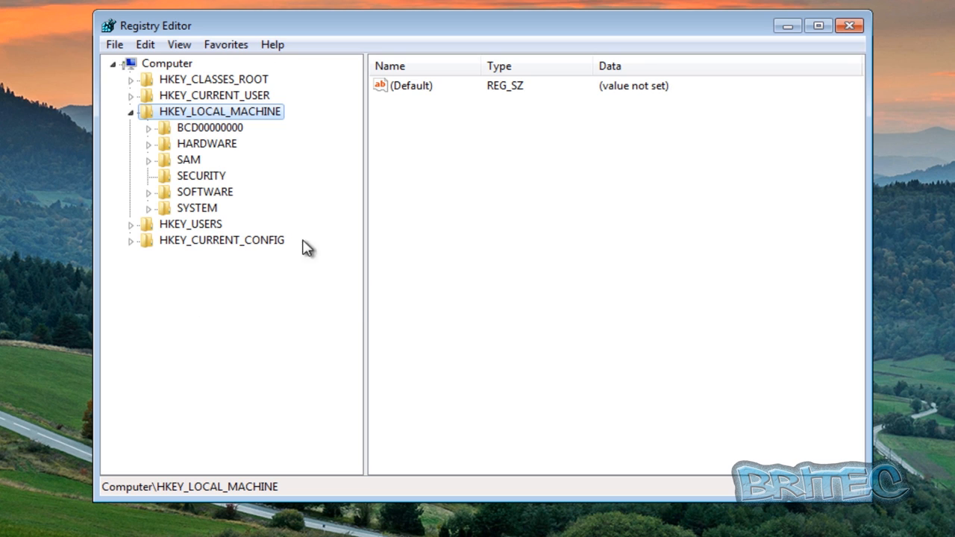
pyautogui.moveTo(206, 192)
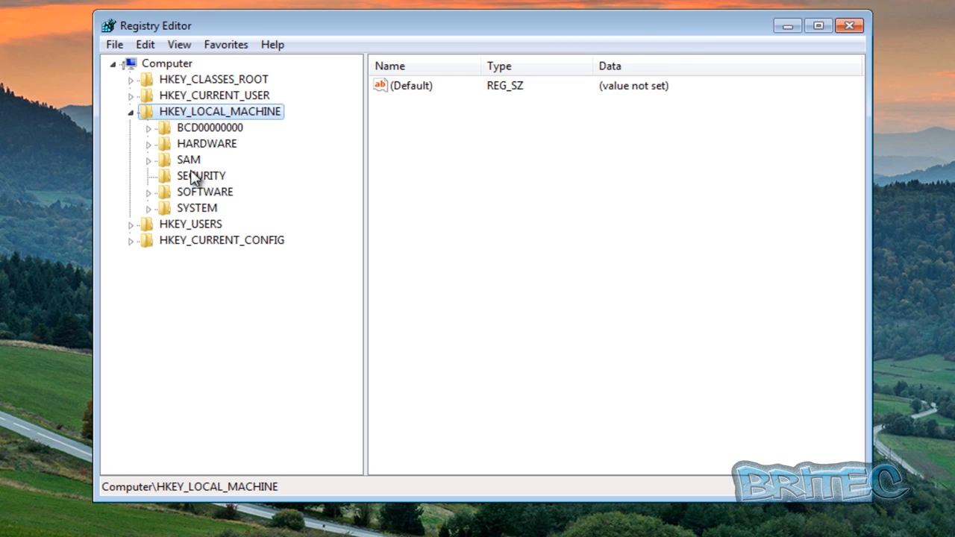
pyautogui.moveTo(183, 155)
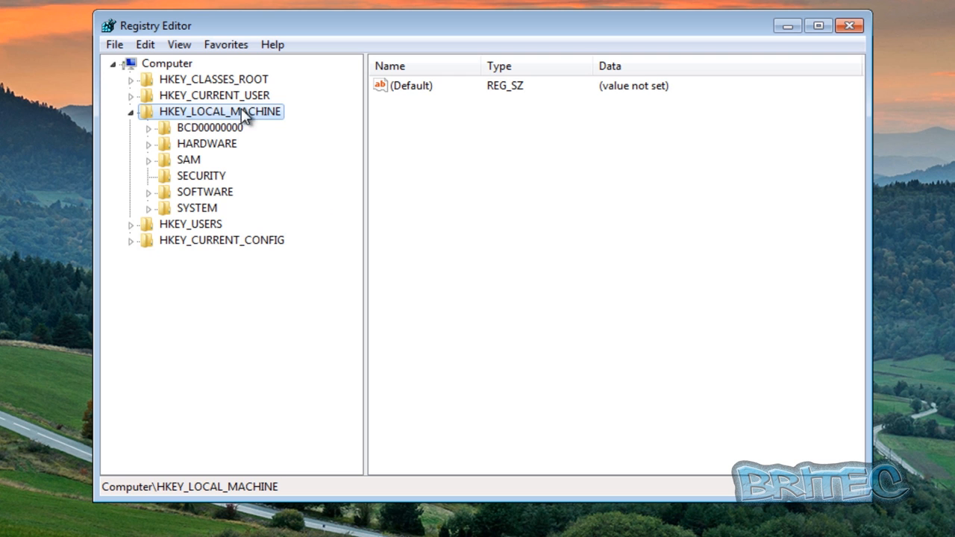
# Step: Load Hive from the hives folder's SYSTEM file and begin naming the key Britec System
pyautogui.click(114, 44)
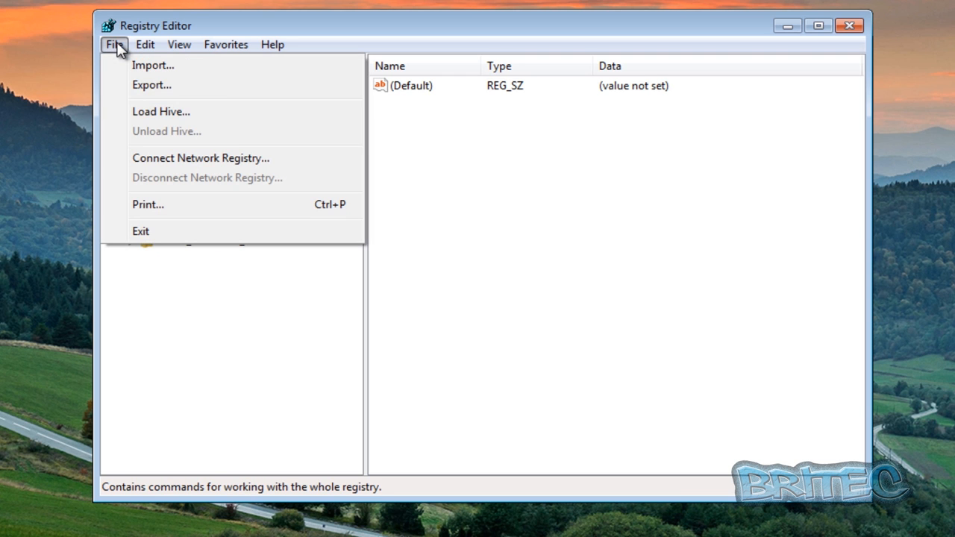
pyautogui.click(160, 111)
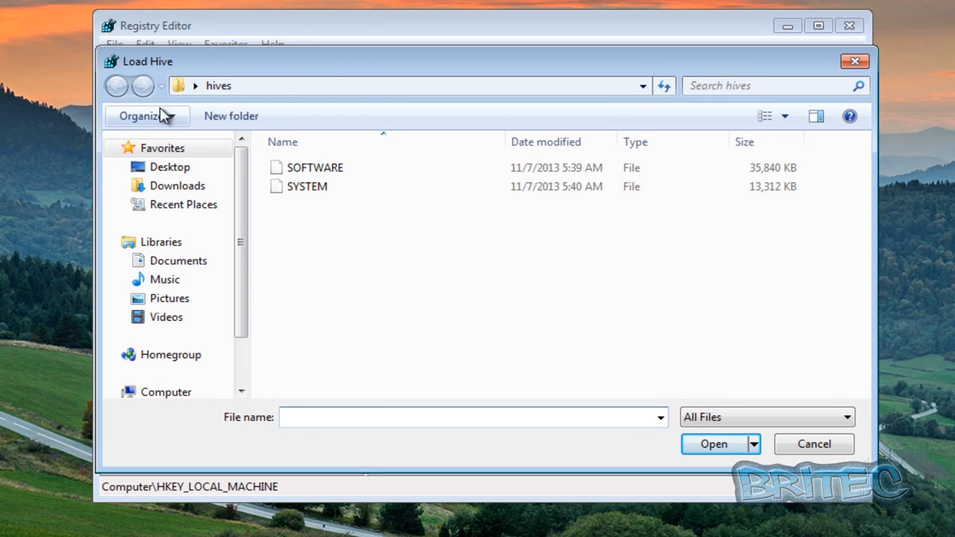
pyautogui.click(169, 166)
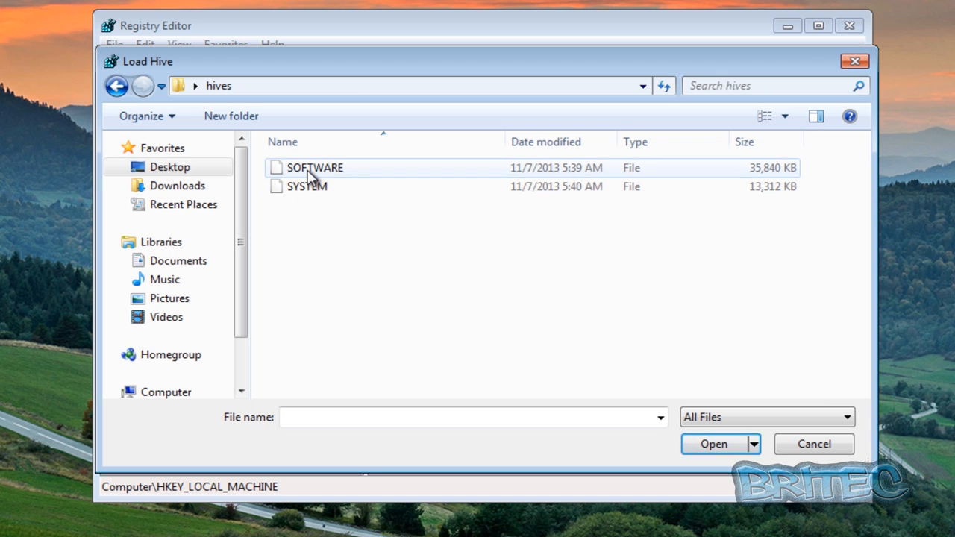
pyautogui.click(306, 185)
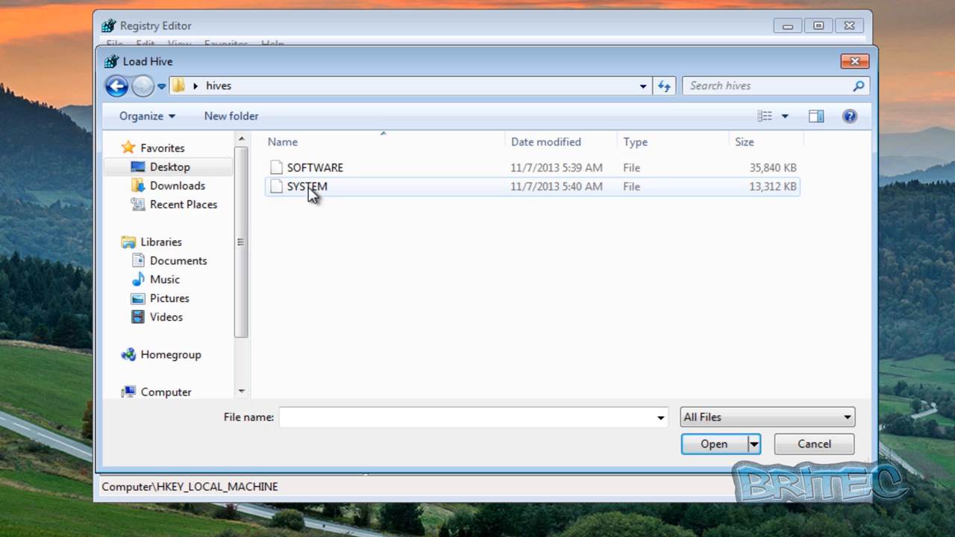
pyautogui.click(315, 167)
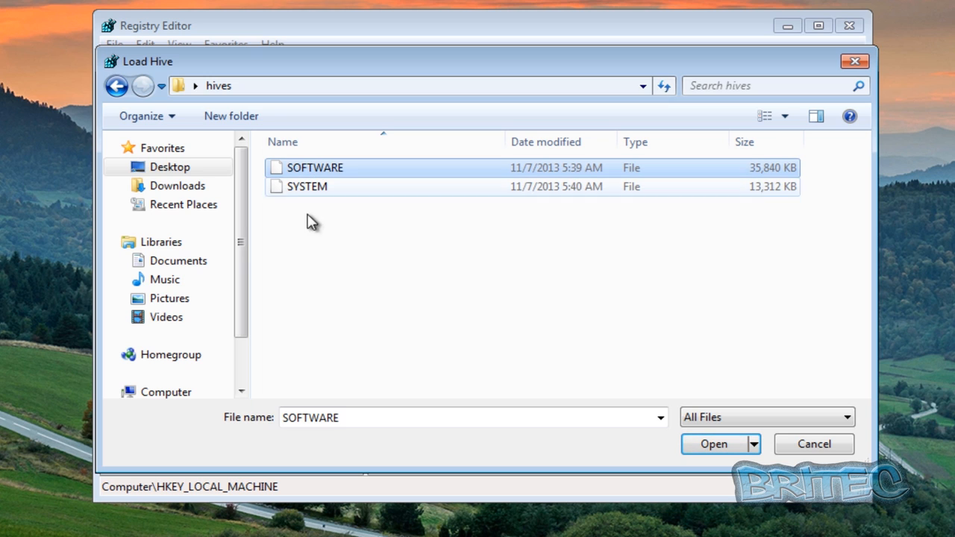
pyautogui.click(307, 186)
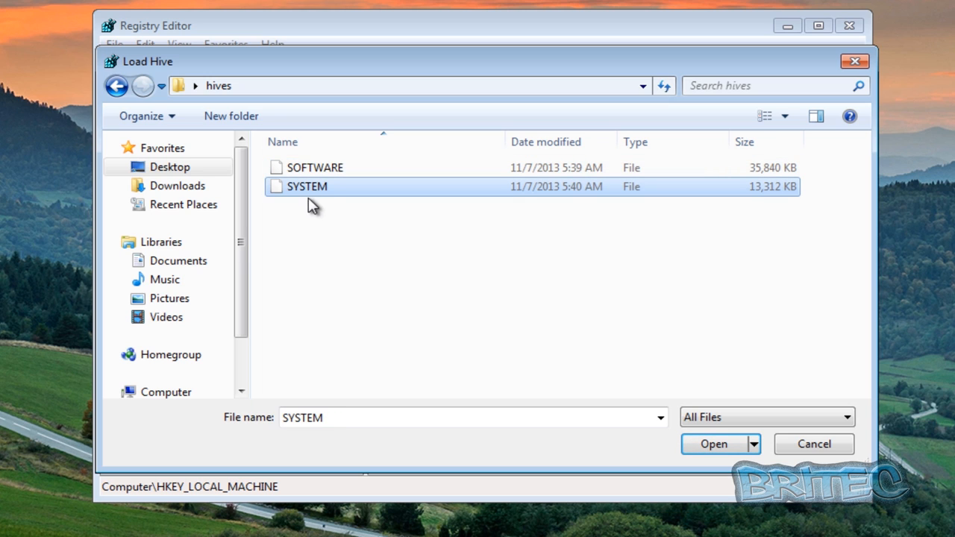
pyautogui.moveTo(292, 202)
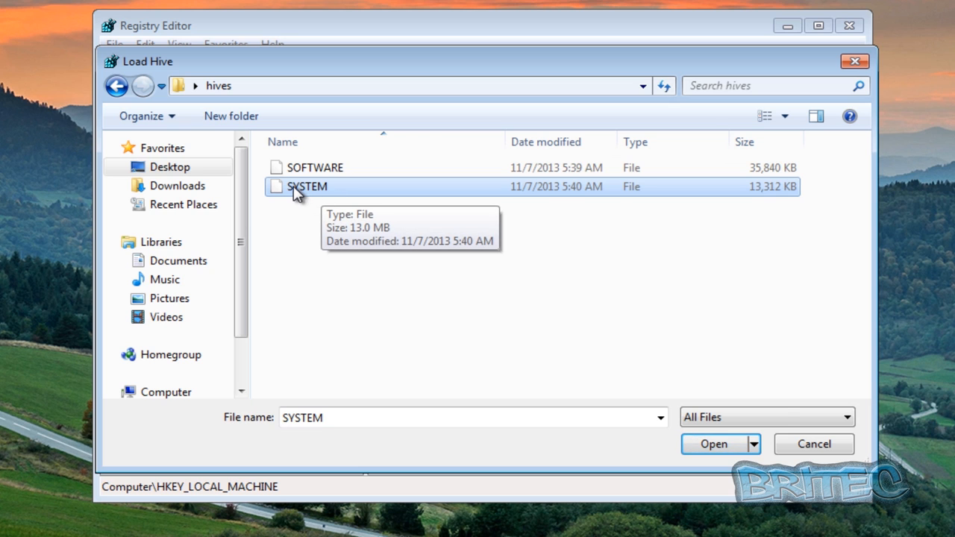
pyautogui.click(713, 444)
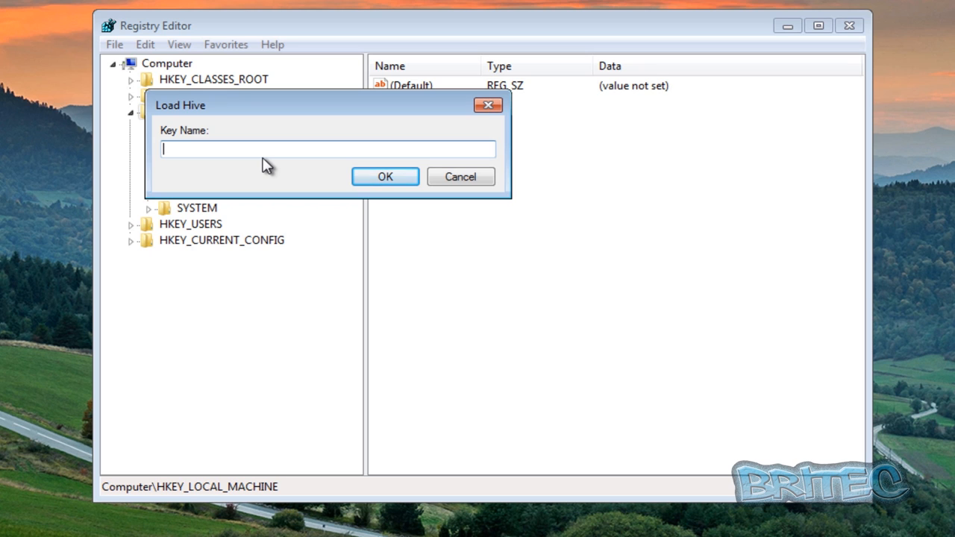
pyautogui.write('Britec System')
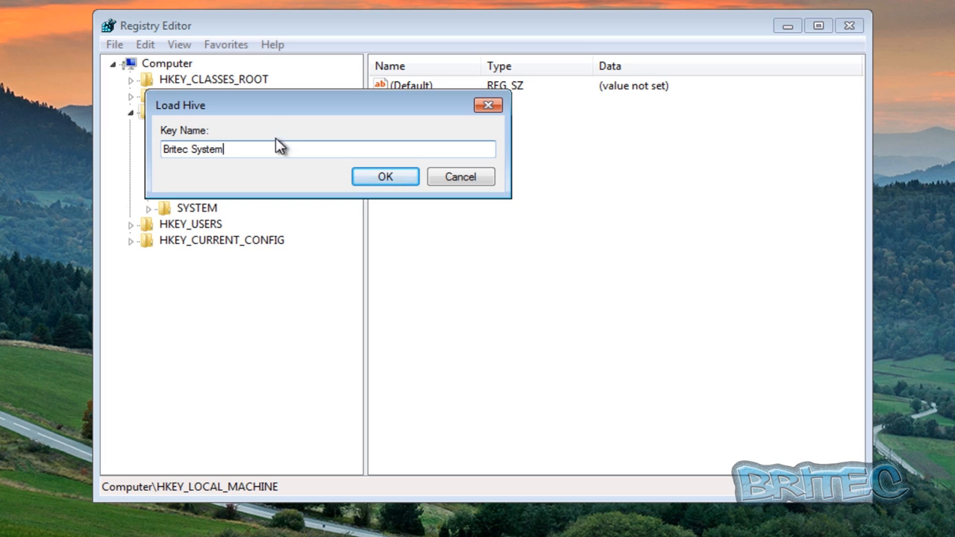
# Step: Confirm the Britec System load and expand it down through ControlSet001
pyautogui.click(385, 176)
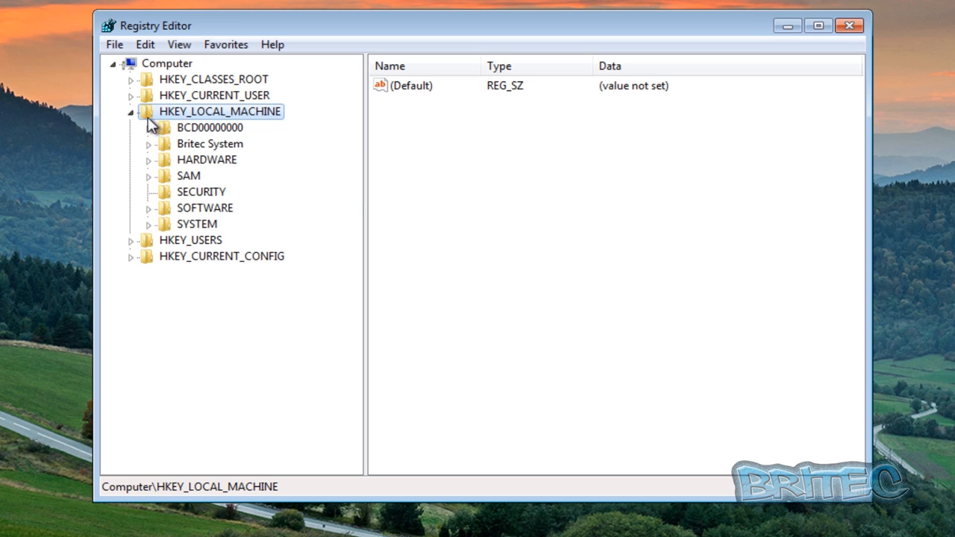
pyautogui.click(210, 143)
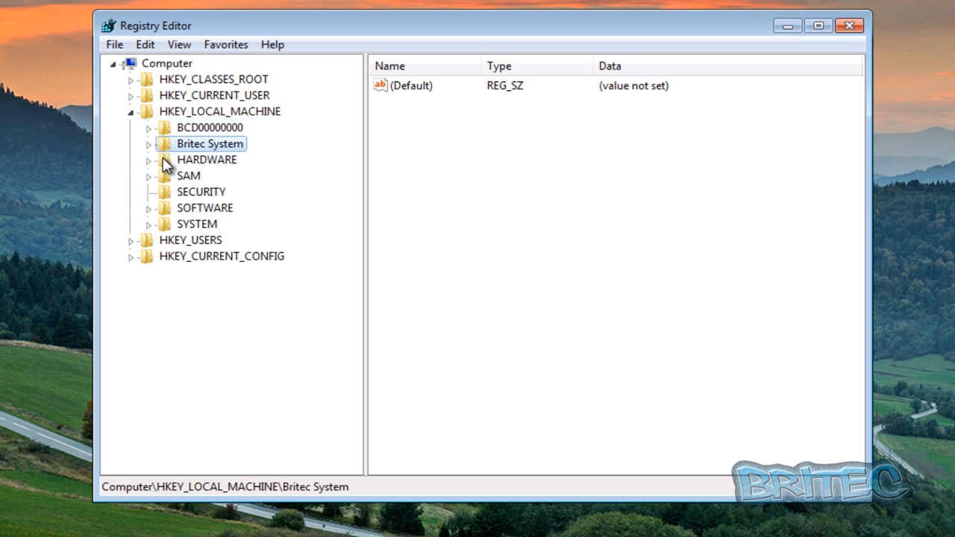
pyautogui.click(149, 144)
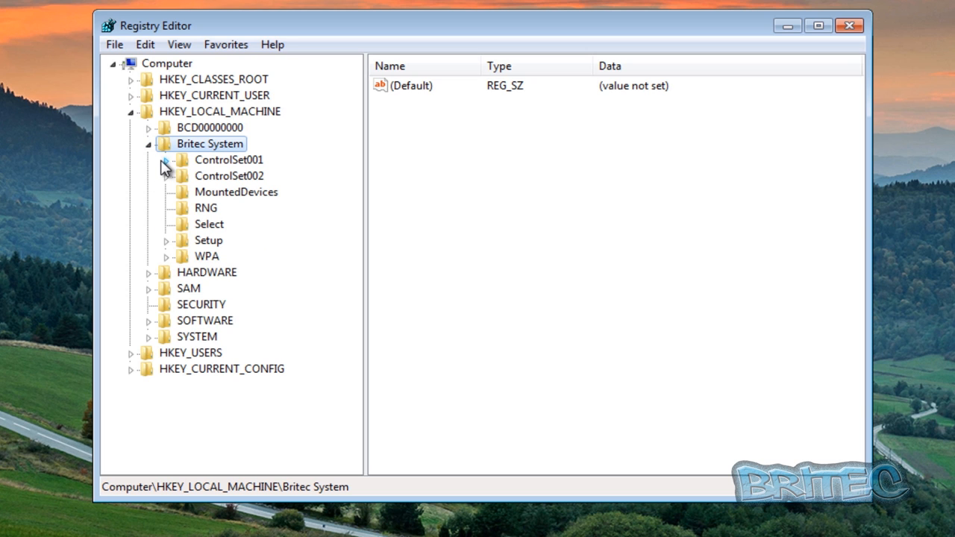
pyautogui.click(165, 159)
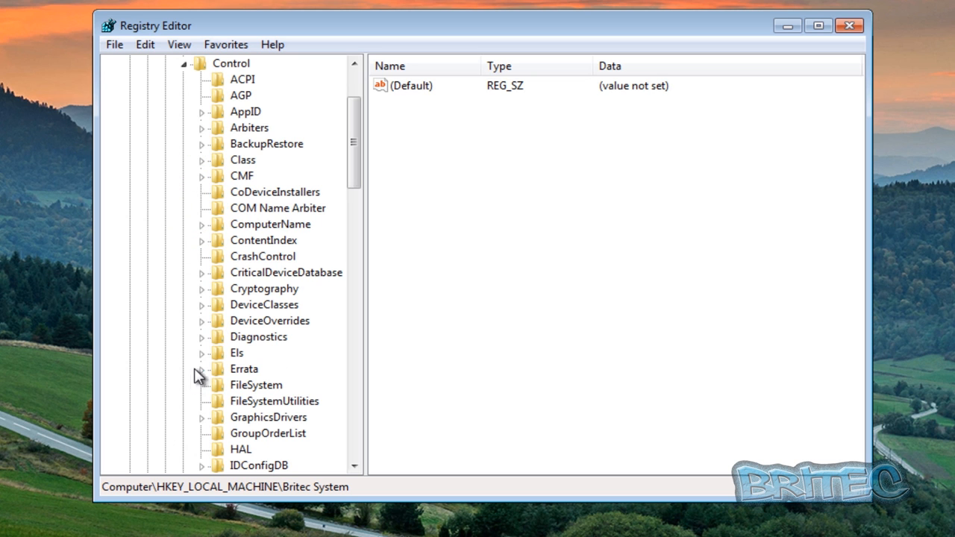
# Step: Scroll through the Control keys, collapse Britec System, and select HKEY_LOCAL_MACHINE
pyautogui.scroll(-3)
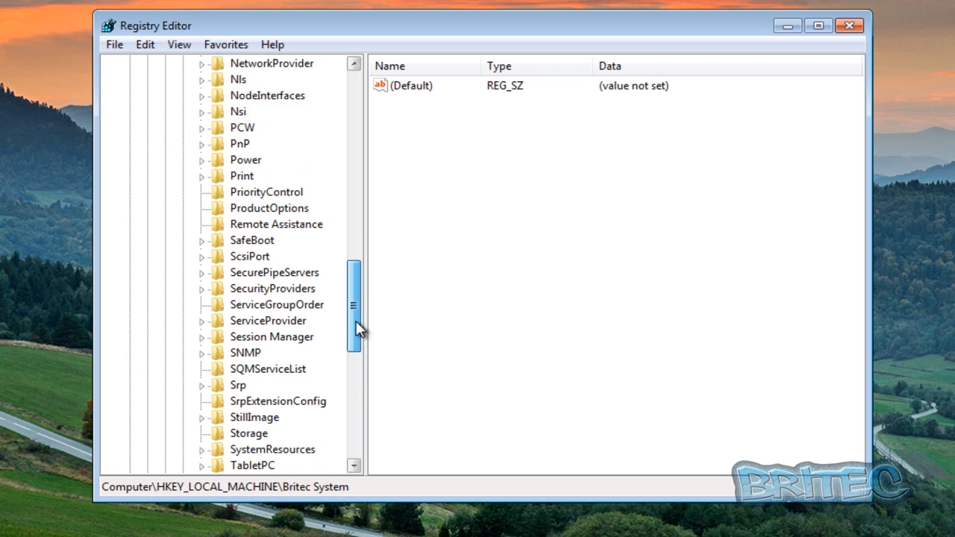
pyautogui.scroll(-3)
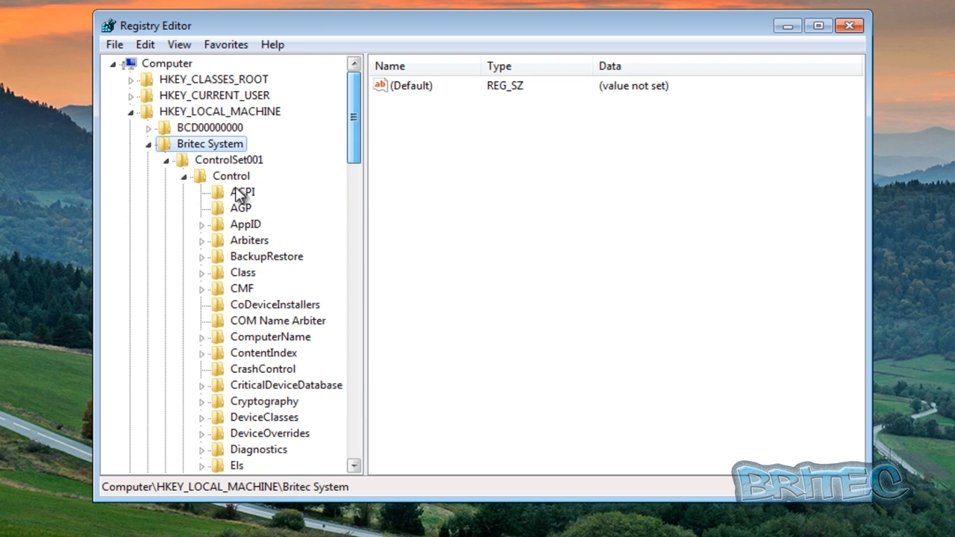
pyautogui.click(168, 143)
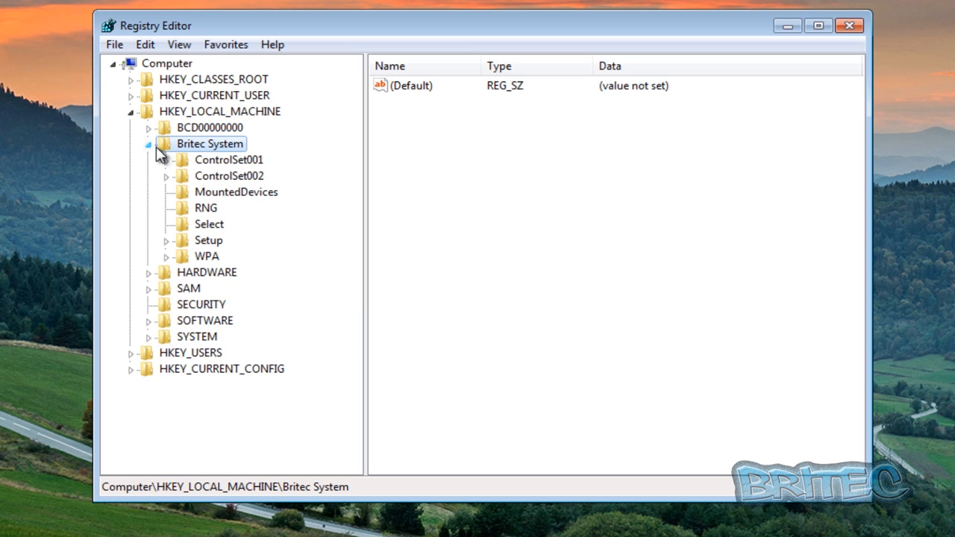
pyautogui.click(149, 144)
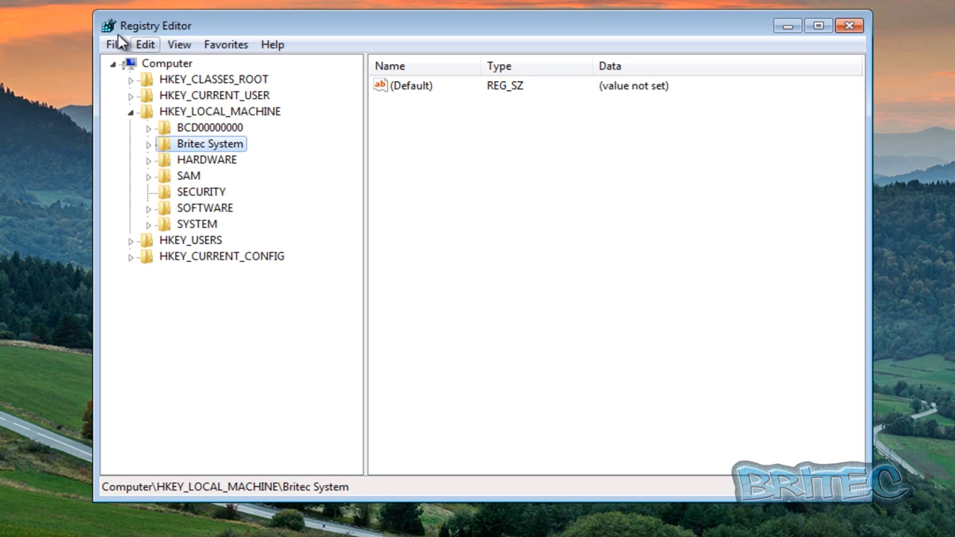
pyautogui.click(114, 44)
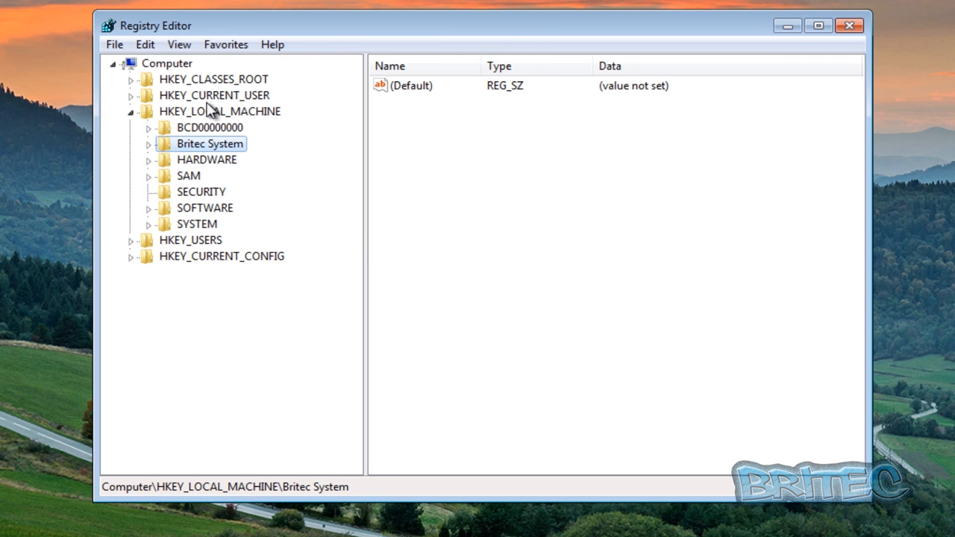
# Step: Start Load Hive again and open the SOFTWARE hive file from the hives folder
pyautogui.click(219, 110)
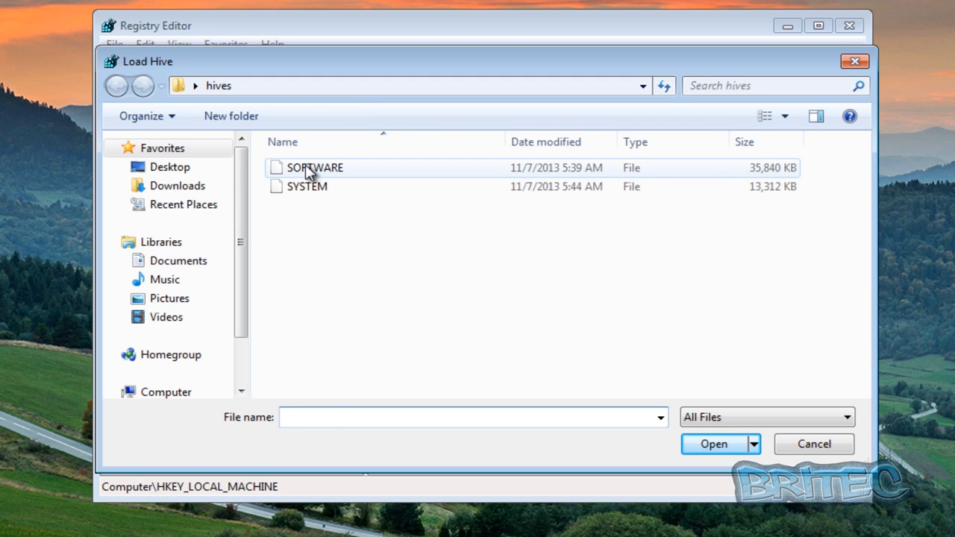
pyautogui.click(314, 167)
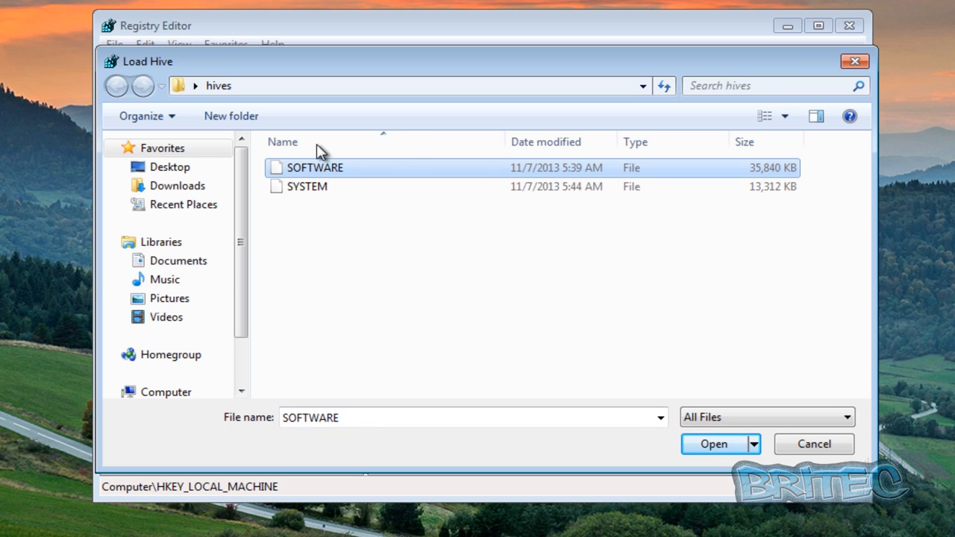
pyautogui.moveTo(293, 201)
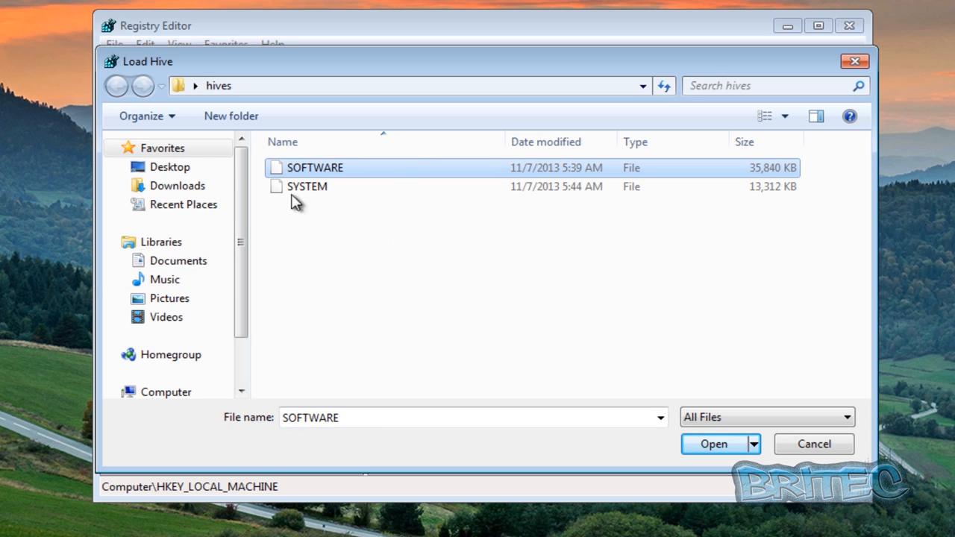
pyautogui.moveTo(310, 179)
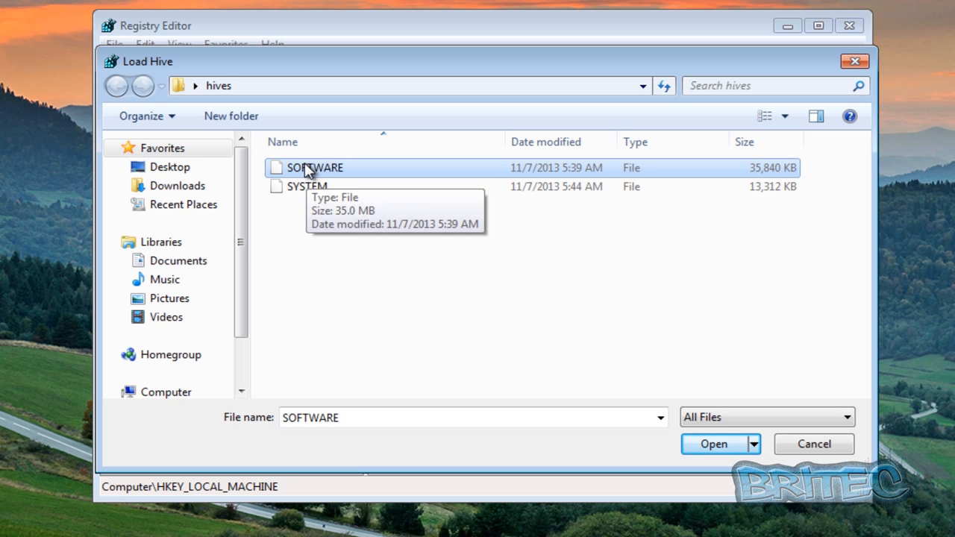
pyautogui.moveTo(325, 173)
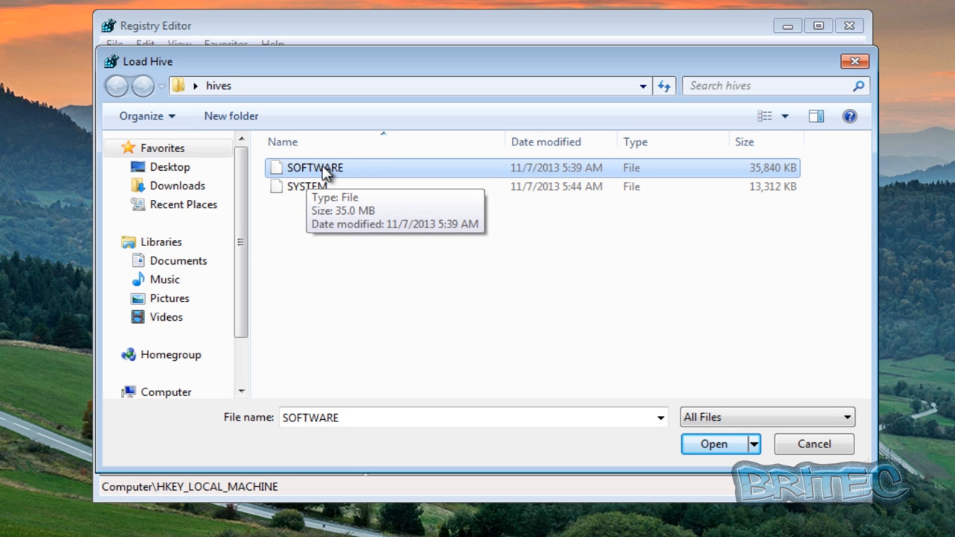
pyautogui.moveTo(375, 235)
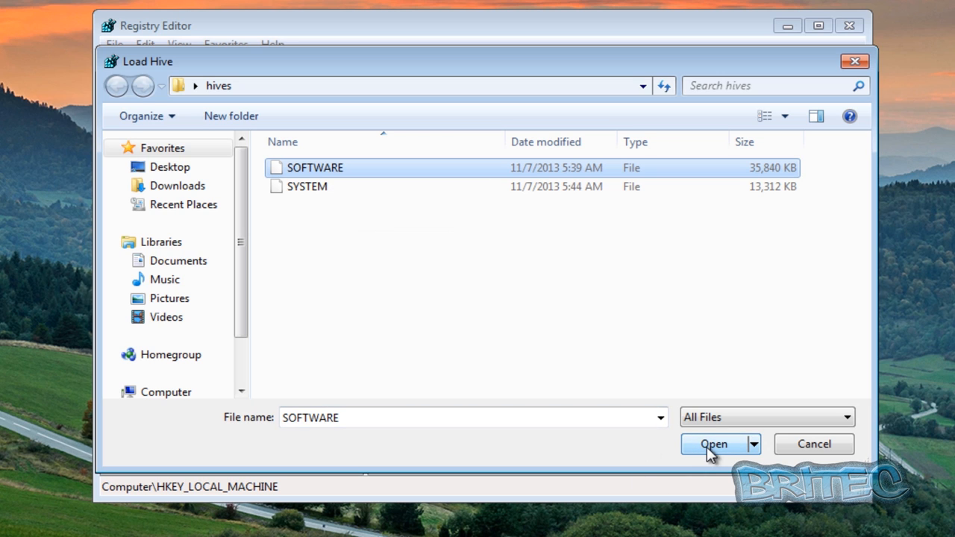
pyautogui.click(714, 443)
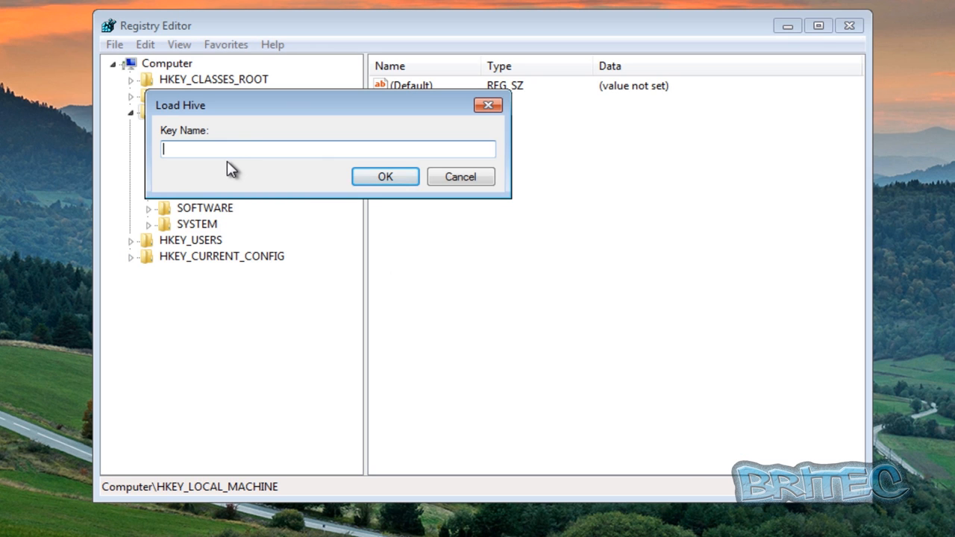
# Step: Name the new key Britec software and confirm the load
pyautogui.write('Berit')
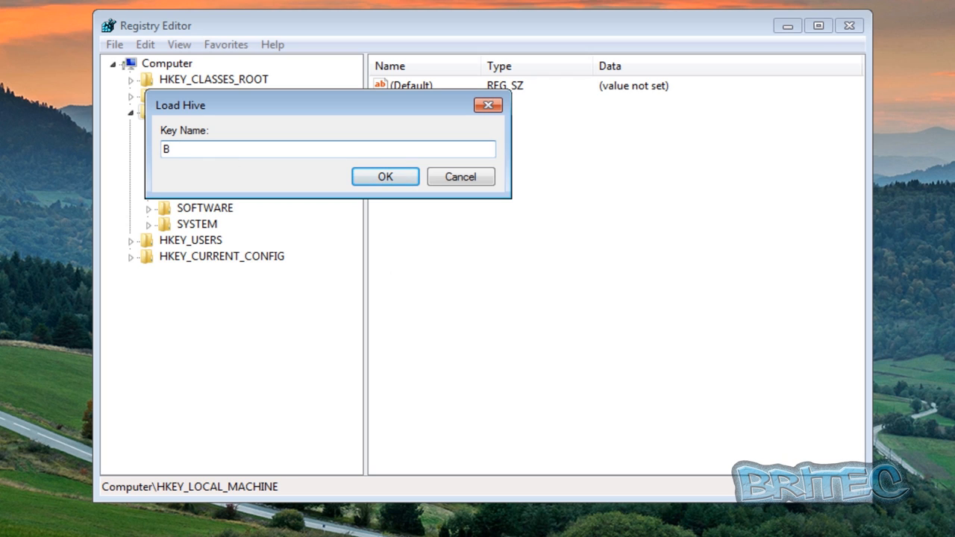
pyautogui.write('ritec software')
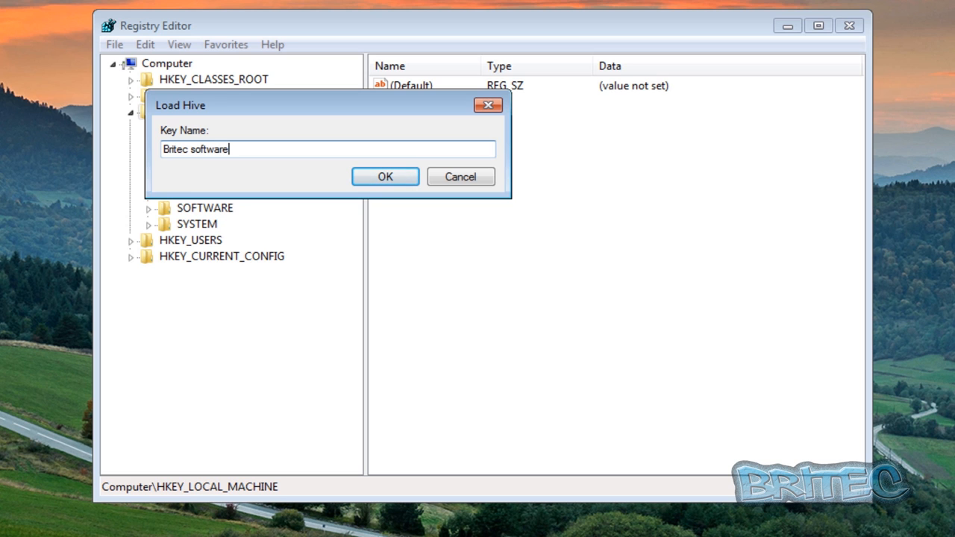
pyautogui.click(385, 176)
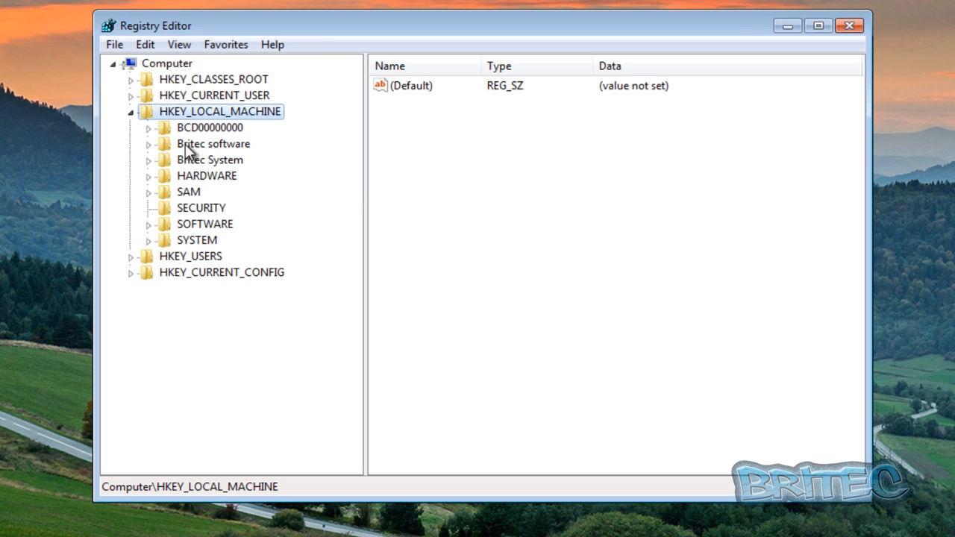
# Step: Browse Britec software's ODBC, Intel and ATI Technologies Install keys, then collapse it
pyautogui.click(148, 143)
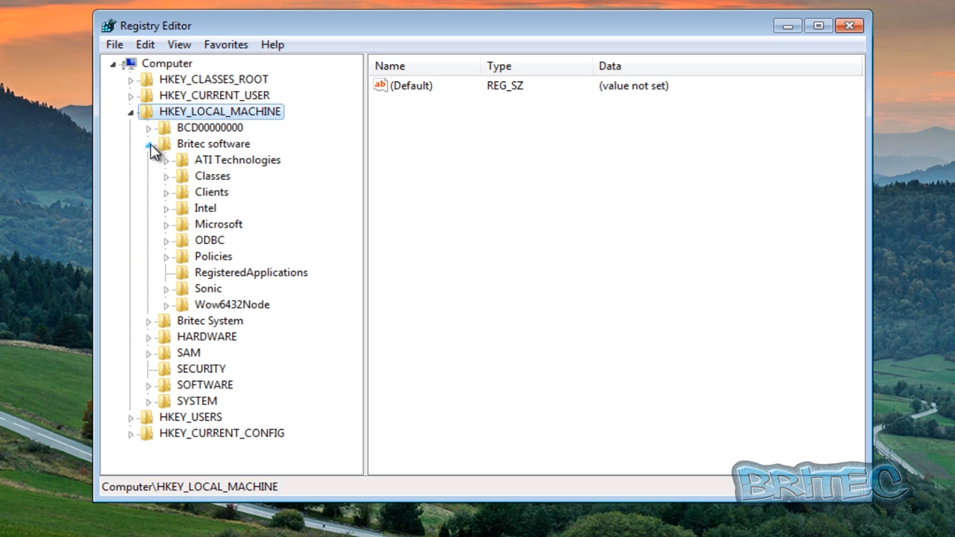
pyautogui.click(210, 240)
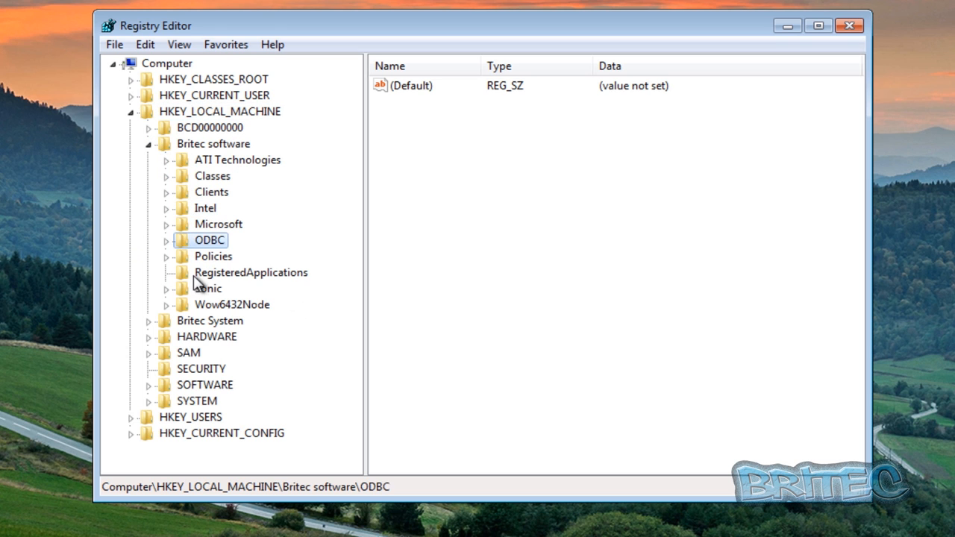
pyautogui.click(205, 209)
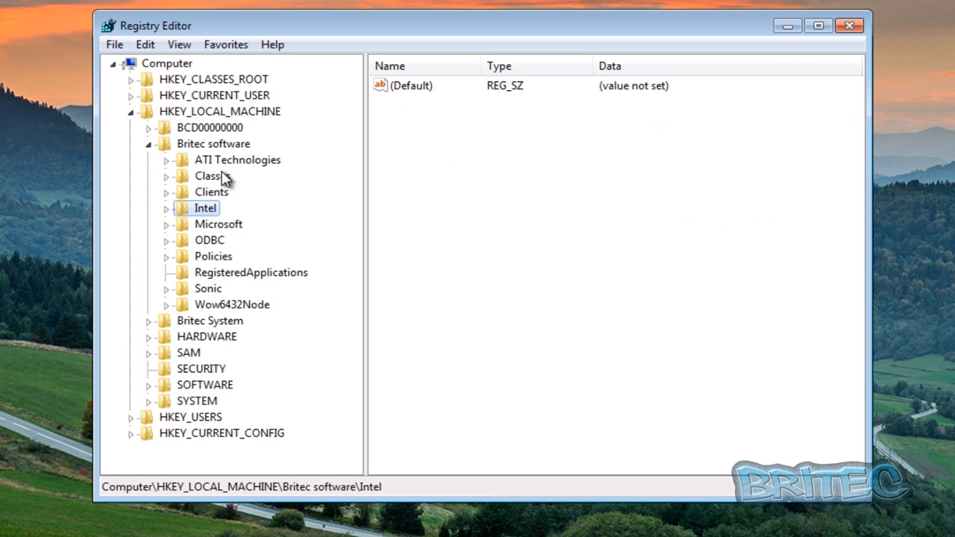
pyautogui.click(166, 160)
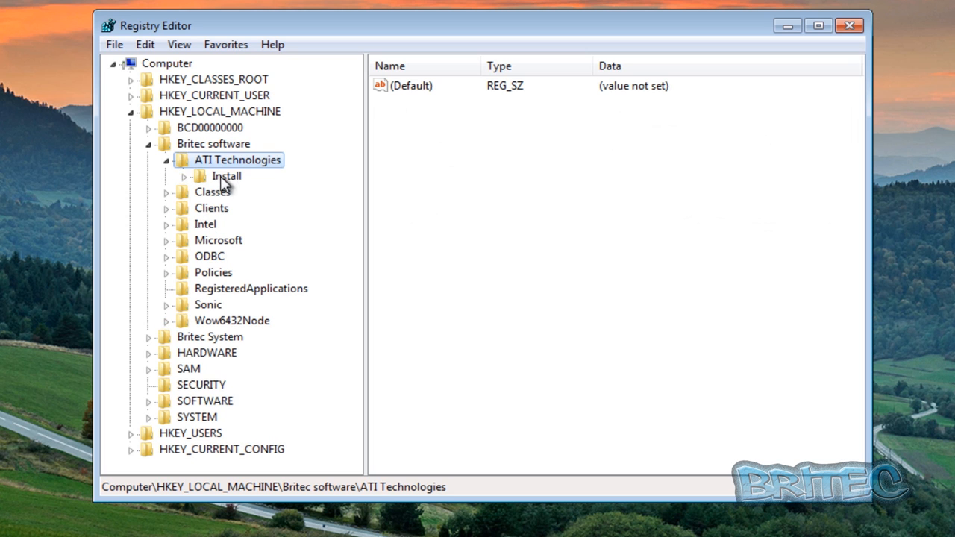
pyautogui.click(183, 175)
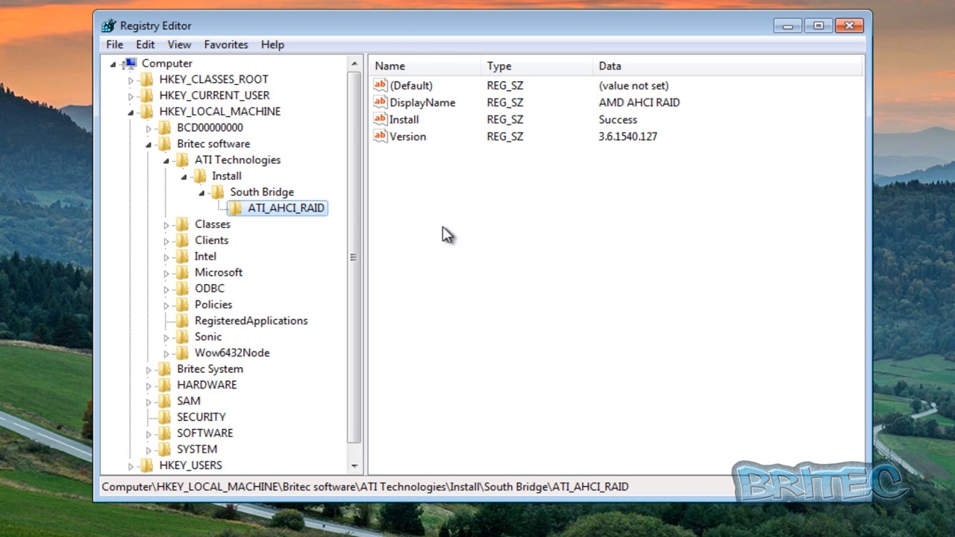
pyautogui.moveTo(265, 161)
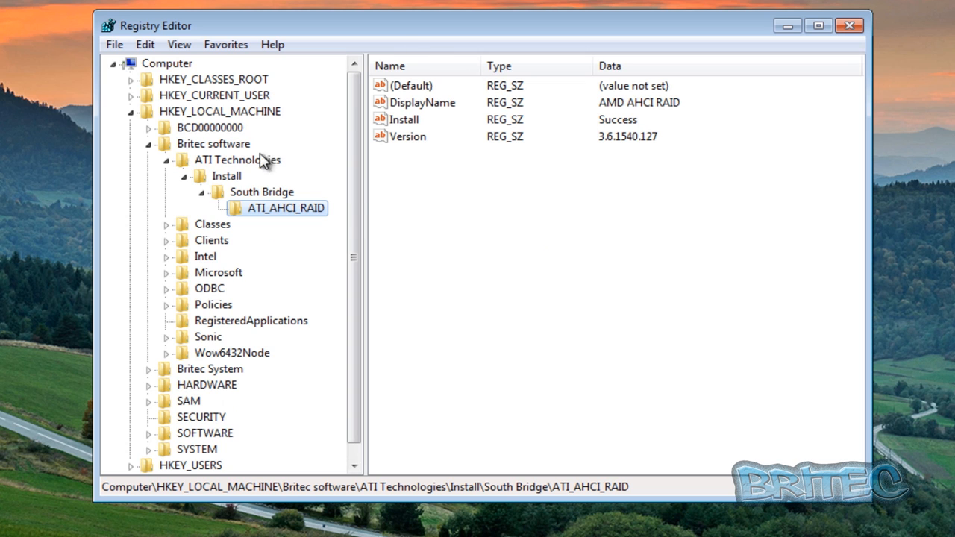
pyautogui.click(164, 143)
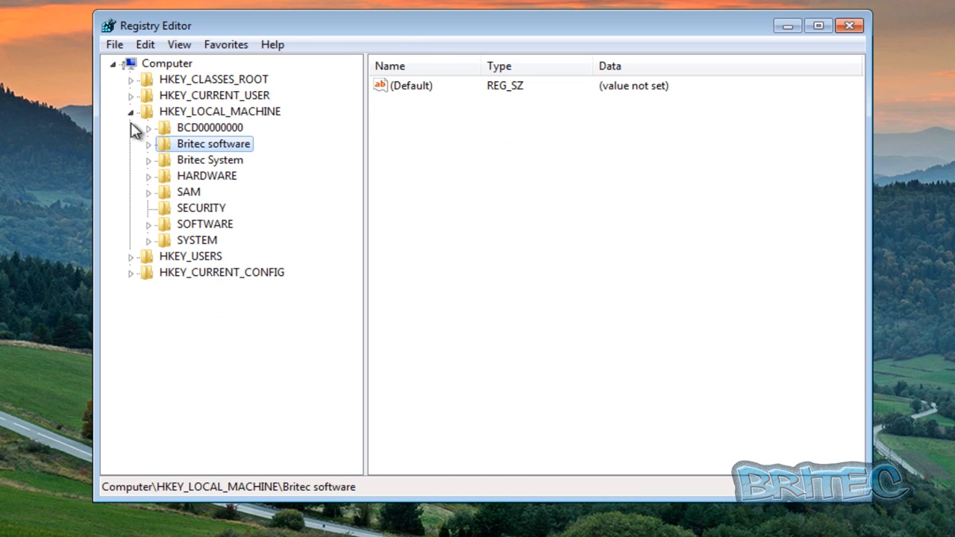
pyautogui.moveTo(191, 133)
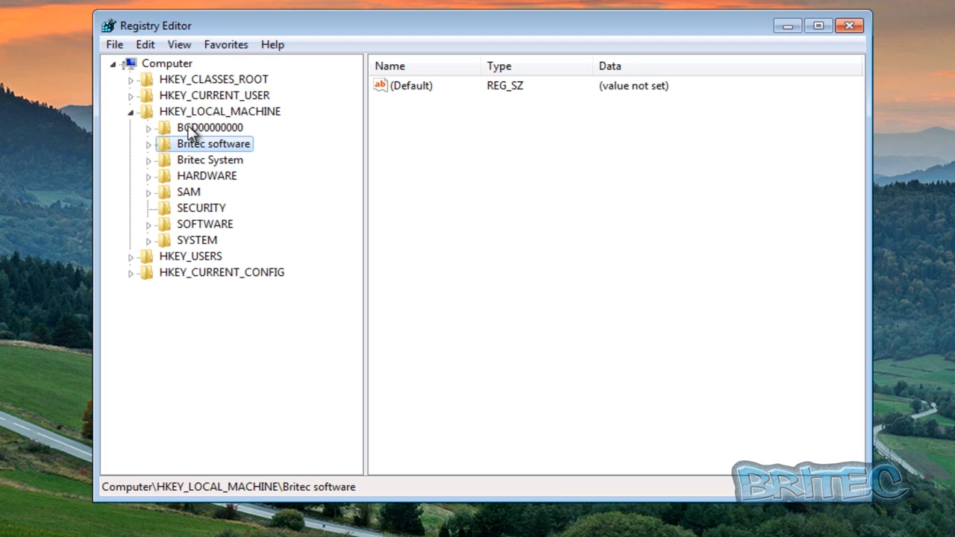
pyautogui.click(114, 44)
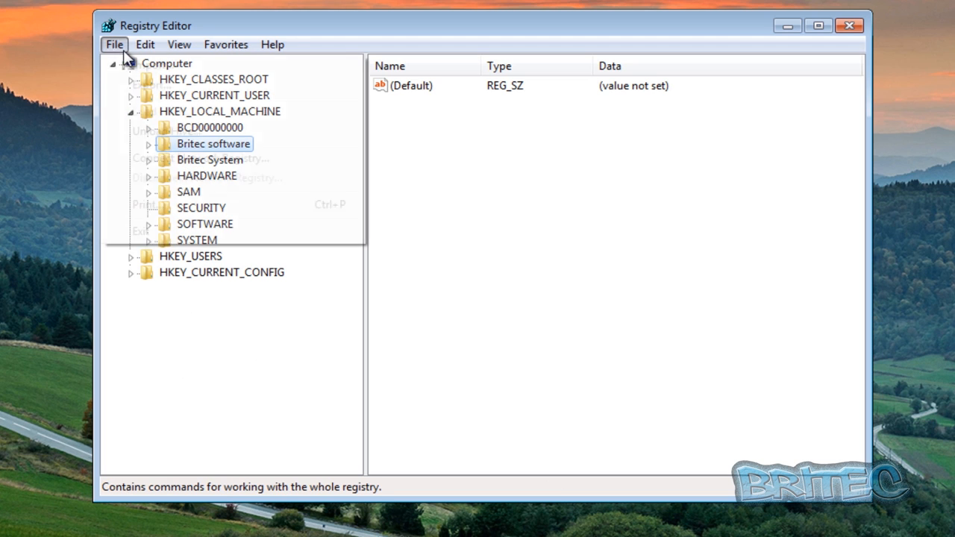
# Step: Unload the Britec software and Britec System hives, then close Registry Editor
pyautogui.click(114, 44)
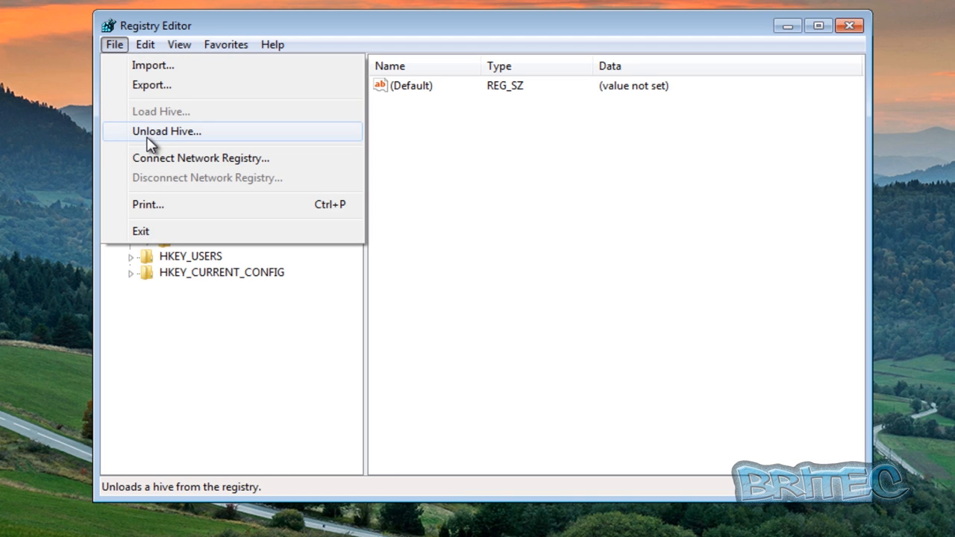
pyautogui.click(166, 131)
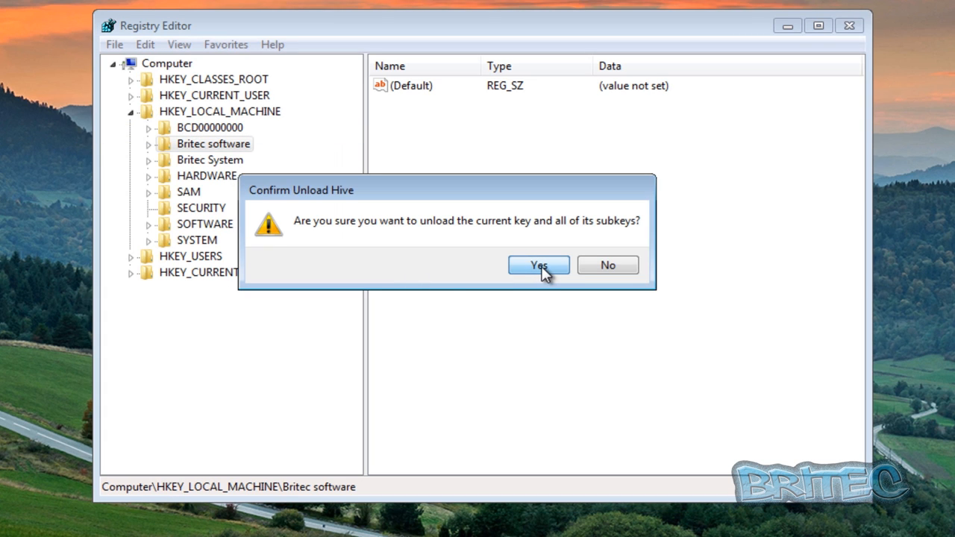
pyautogui.click(538, 265)
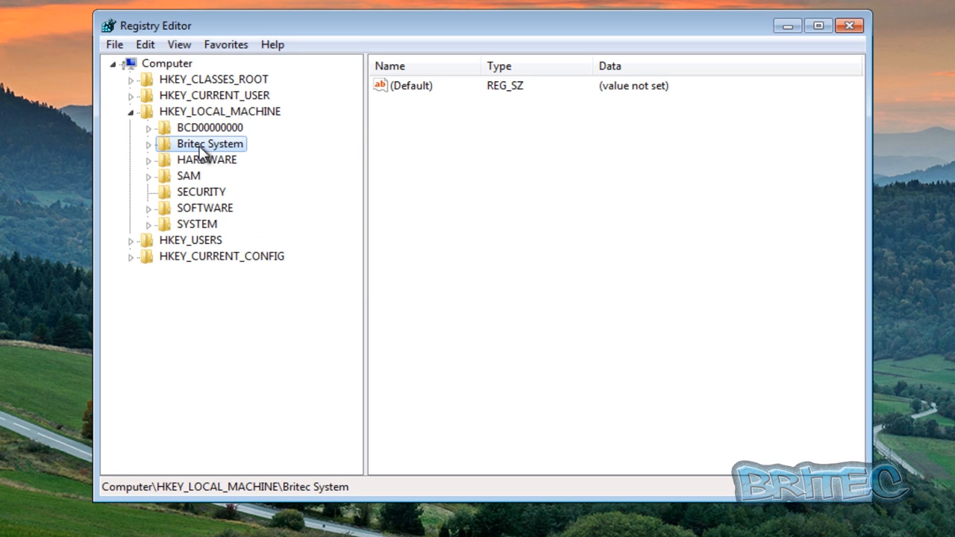
pyautogui.click(114, 44)
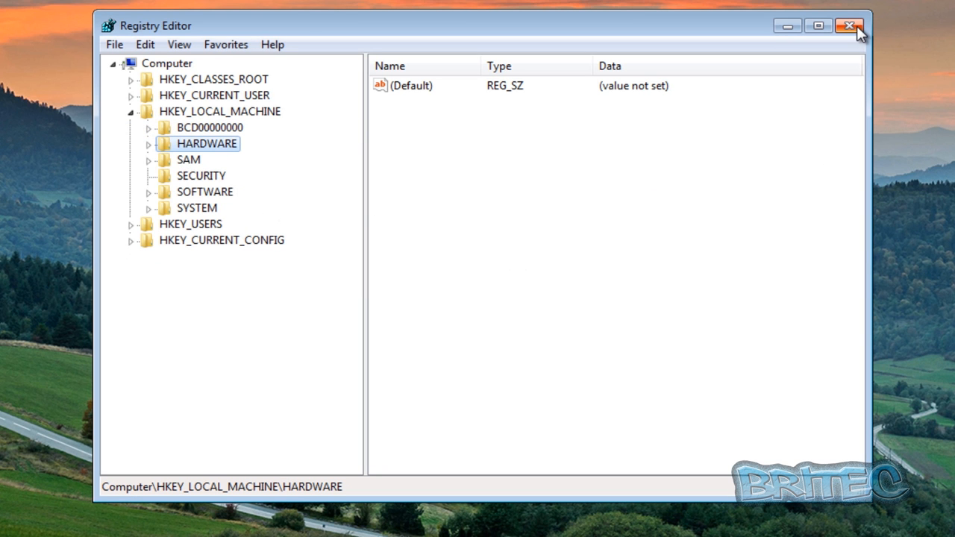
pyautogui.click(848, 26)
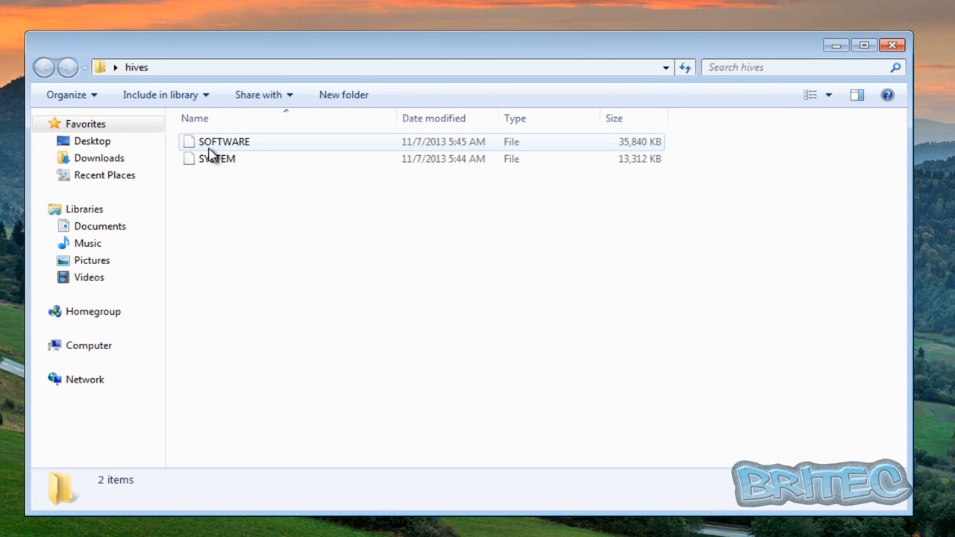
pyautogui.moveTo(190, 143)
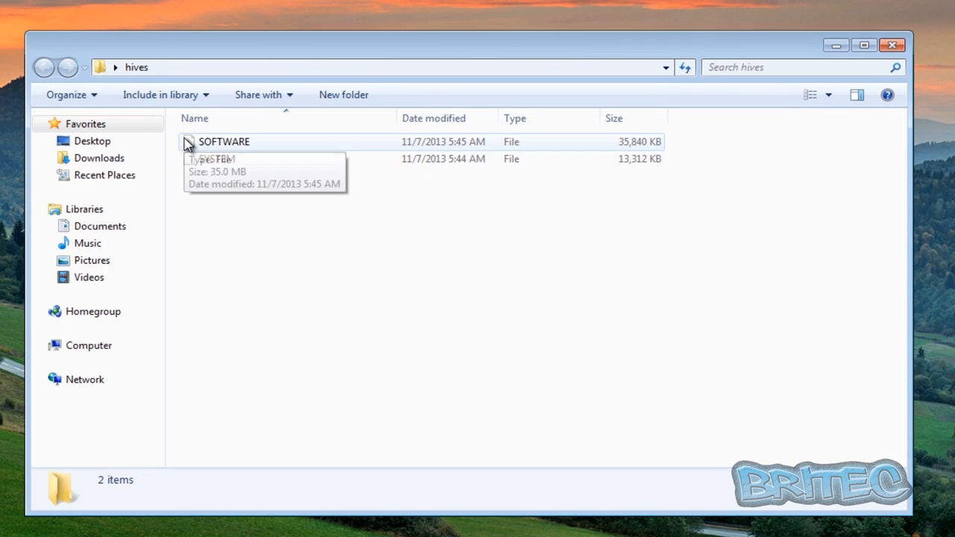
pyautogui.moveTo(214, 155)
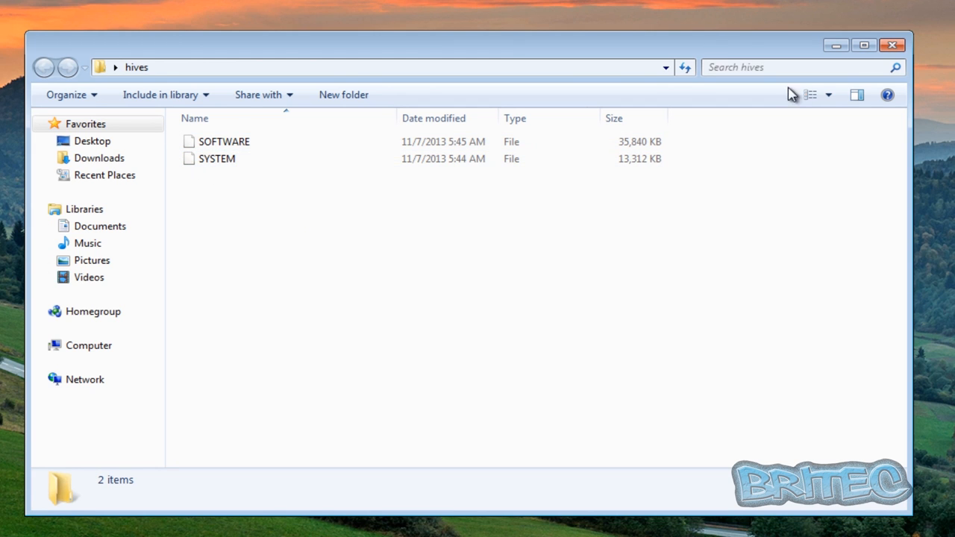
# Step: View details of the SYSTEM and SOFTWARE hive files, then close the hives folder
pyautogui.click(217, 158)
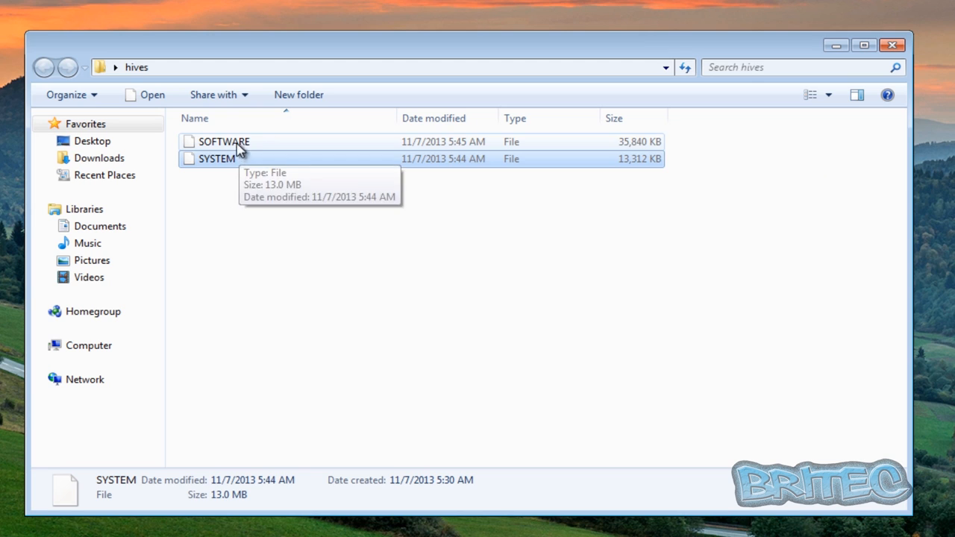
pyautogui.click(224, 142)
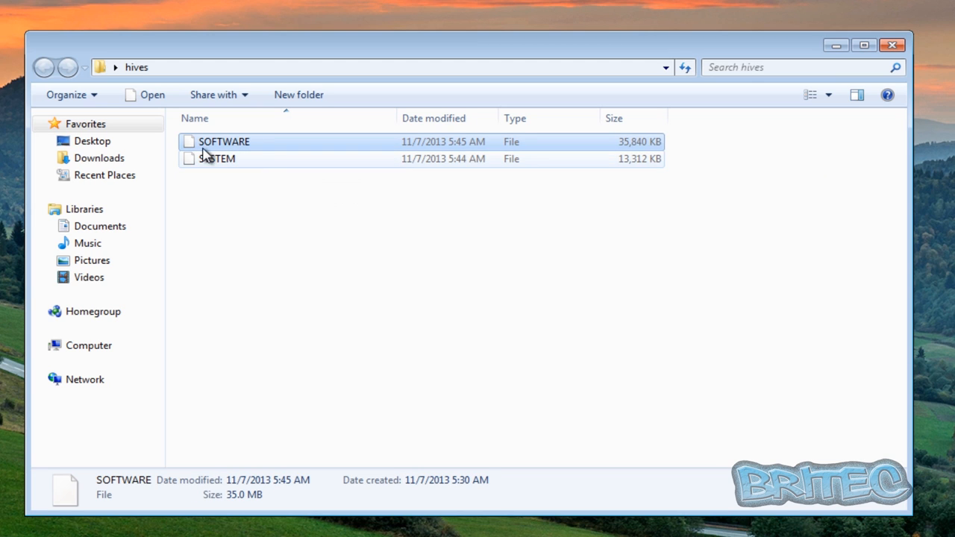
pyautogui.click(216, 158)
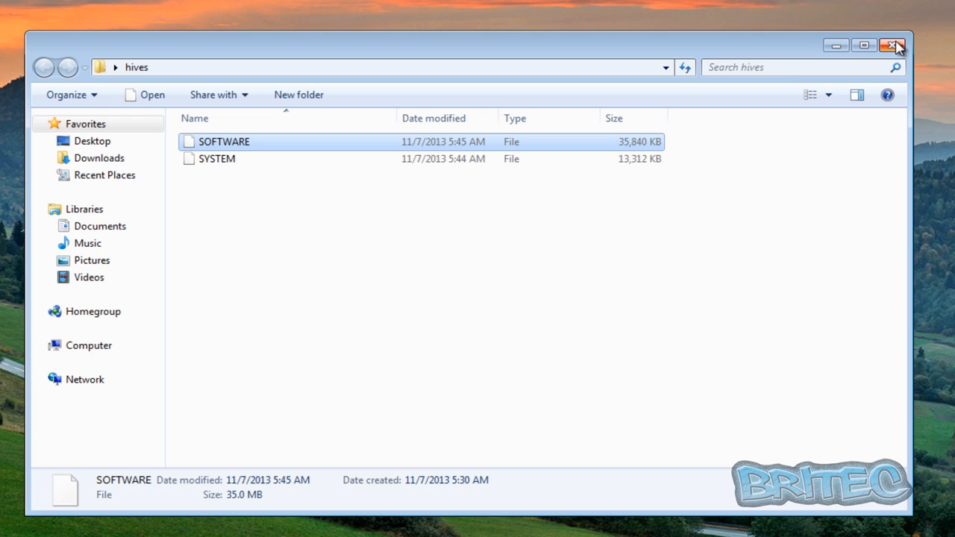
pyautogui.click(894, 45)
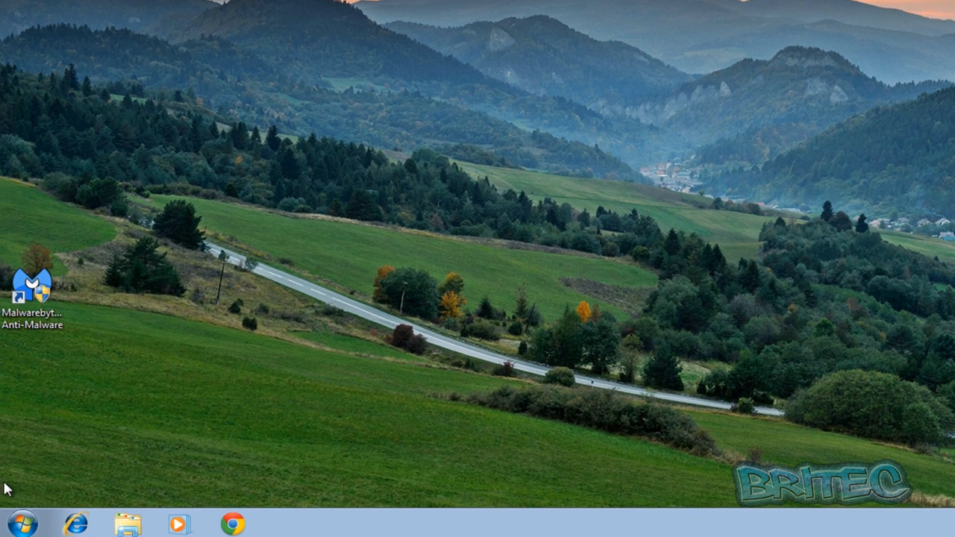
# Step: Navigate from Computer through C:\Windows\System32 and open the config folder
pyautogui.click(21, 522)
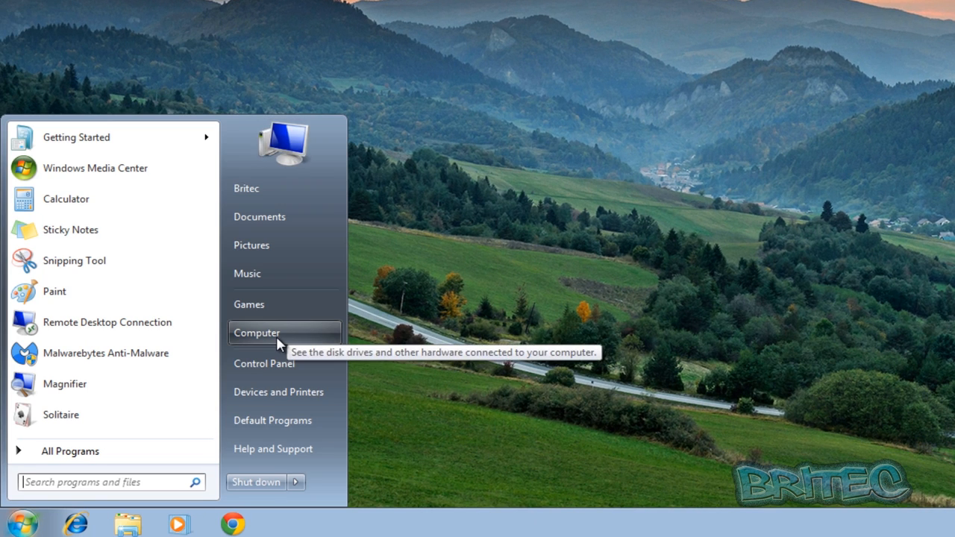
pyautogui.click(256, 333)
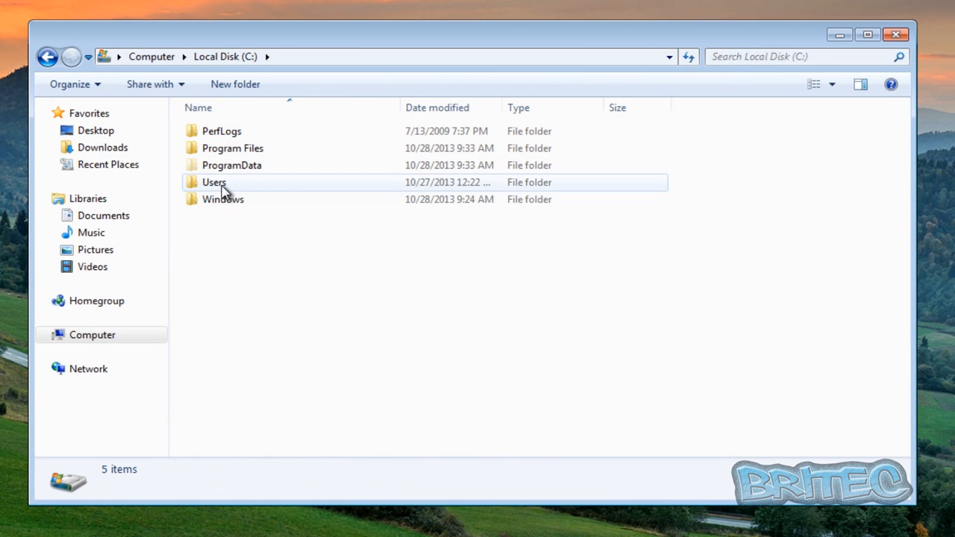
pyautogui.doubleClick(222, 199)
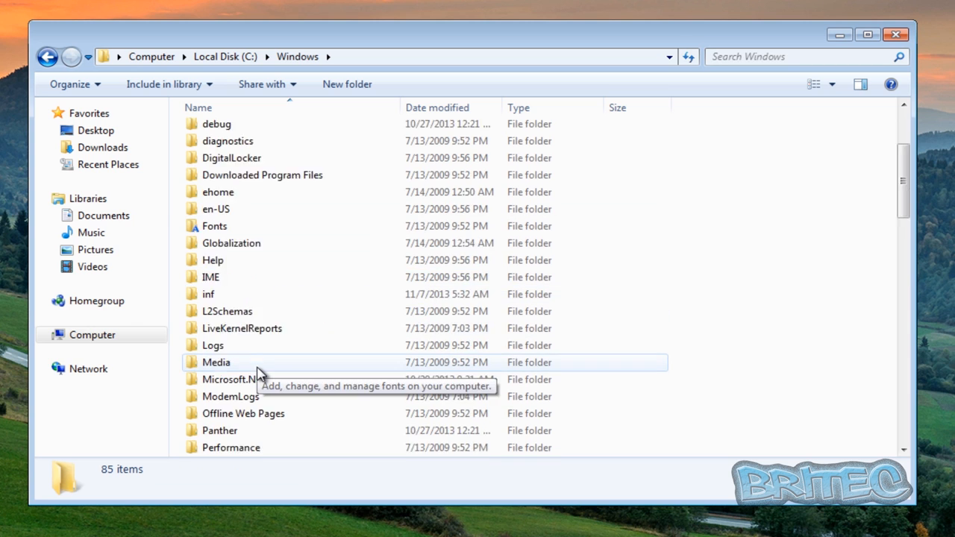
pyautogui.scroll(-3)
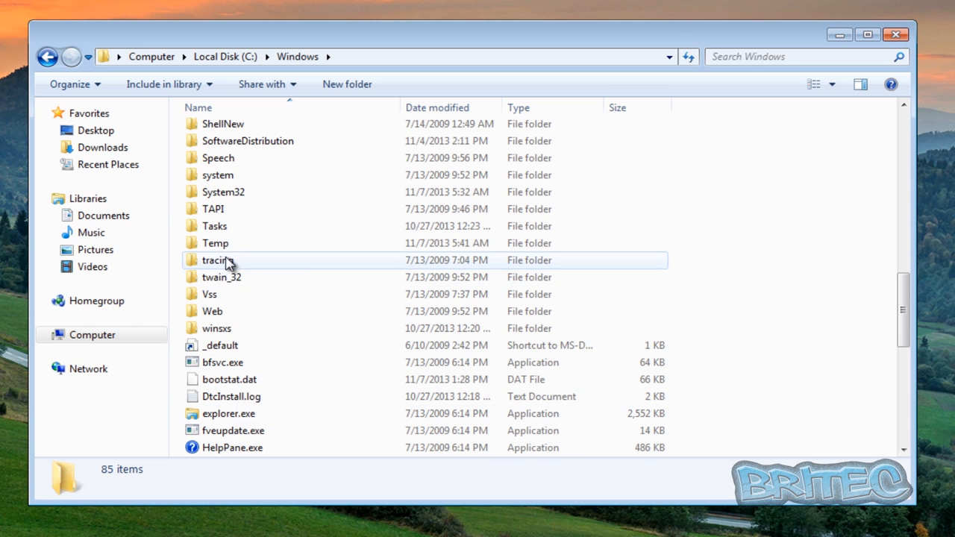
pyautogui.doubleClick(223, 192)
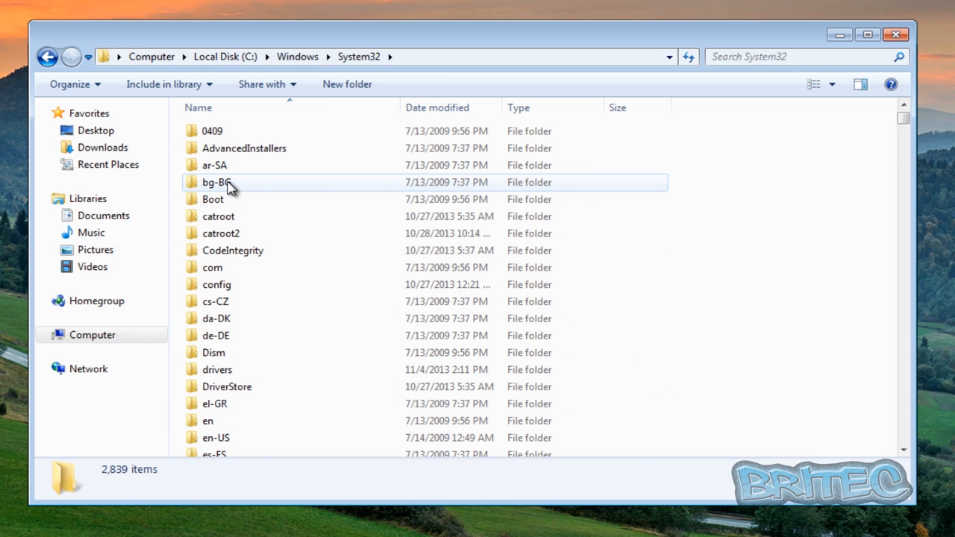
pyautogui.doubleClick(217, 285)
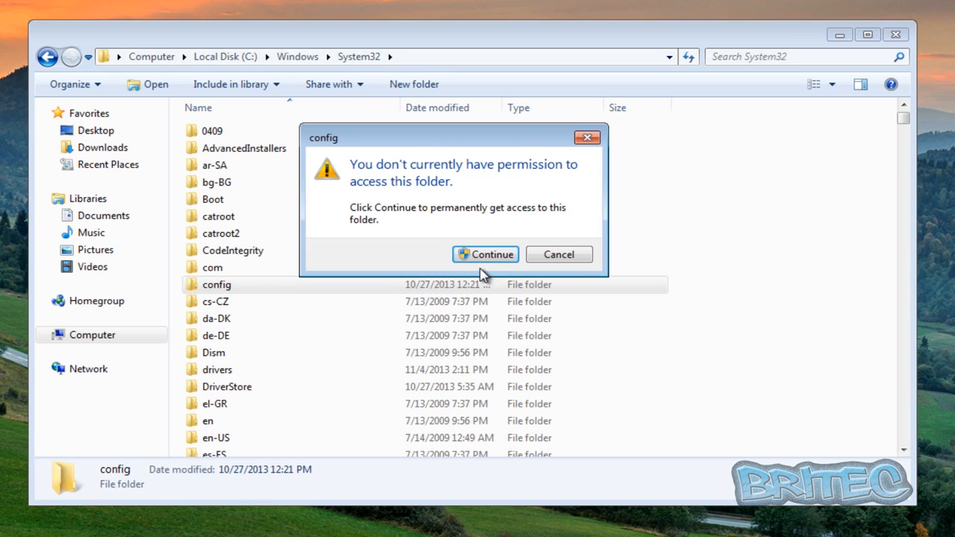
# Step: Grant access to config, view the SOFTWARE and SYSTEM hive details, then close Explorer
pyautogui.click(485, 254)
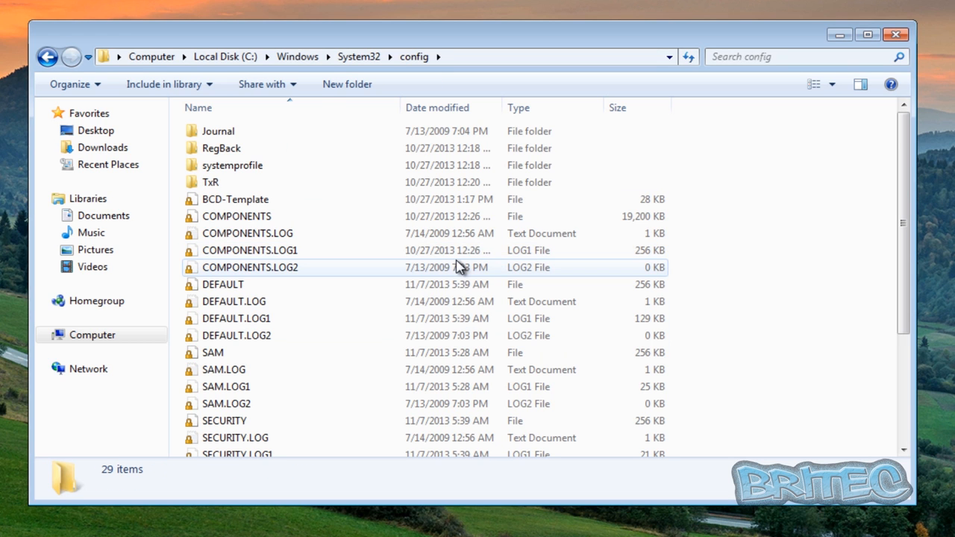
pyautogui.scroll(-3)
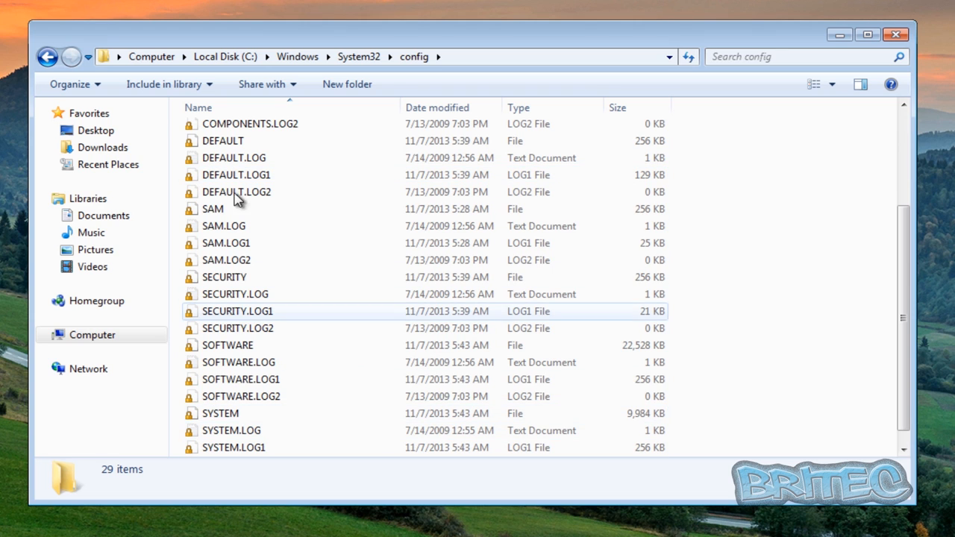
pyautogui.moveTo(590, 413)
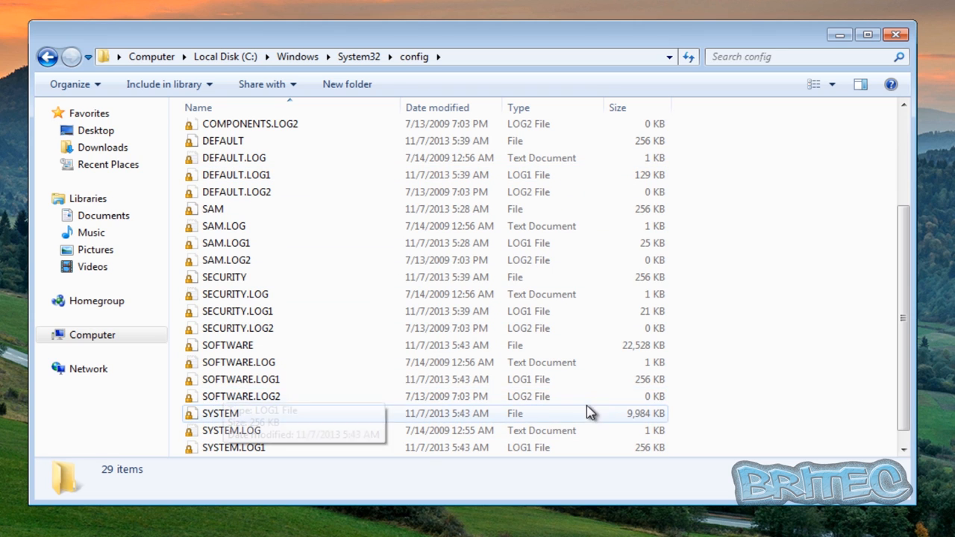
pyautogui.click(228, 345)
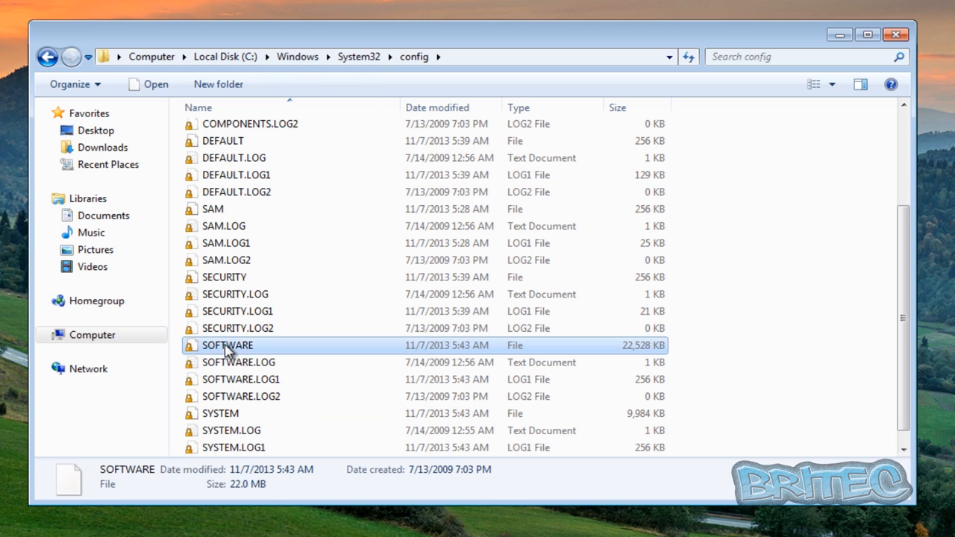
pyautogui.moveTo(227, 346)
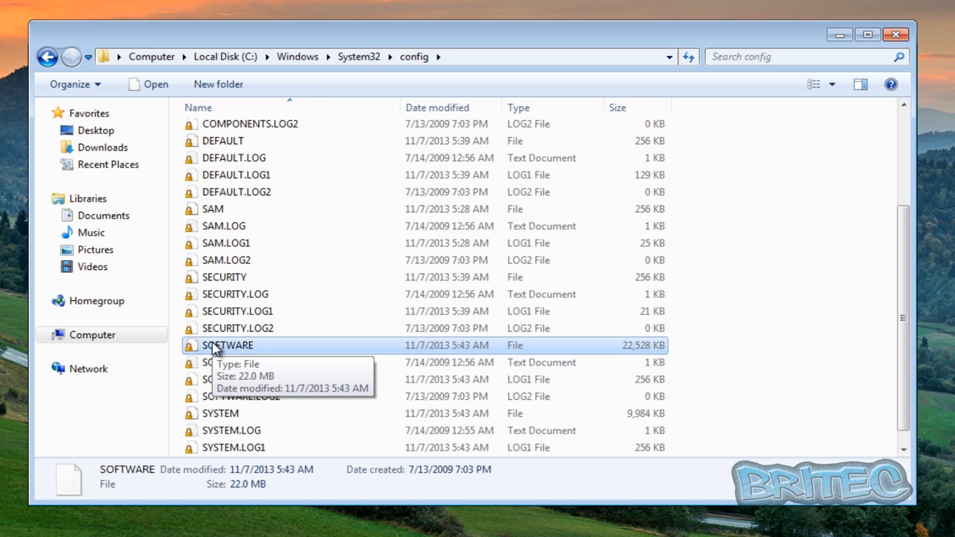
pyautogui.moveTo(575, 365)
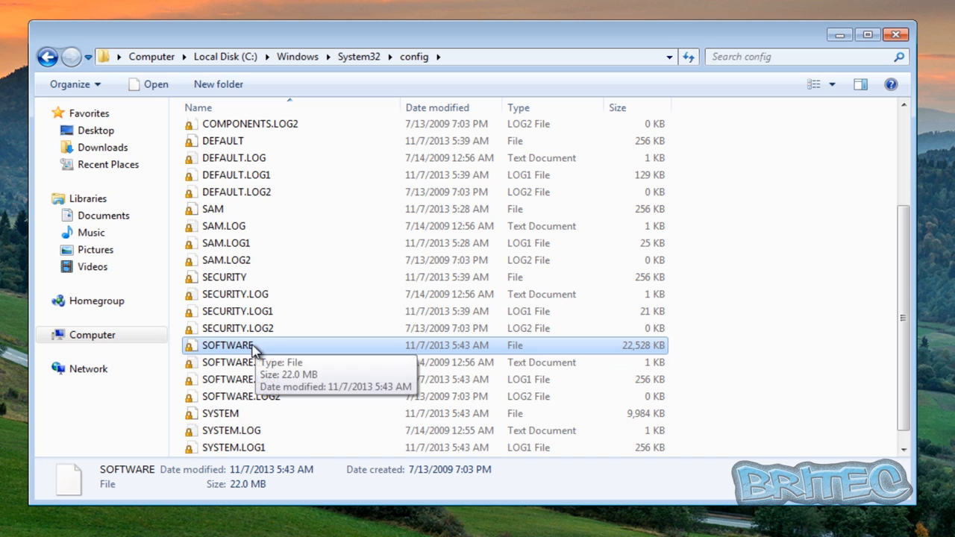
pyautogui.click(220, 413)
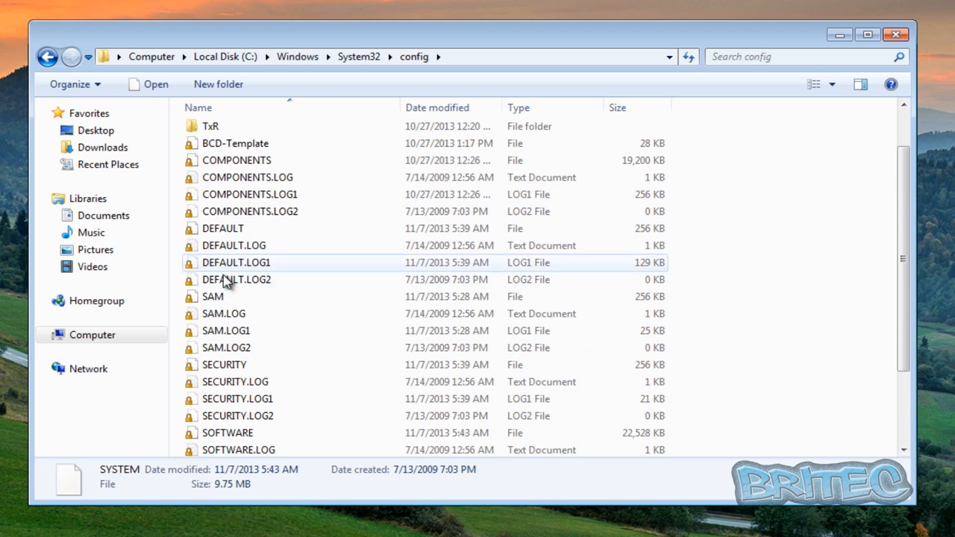
pyautogui.scroll(-3)
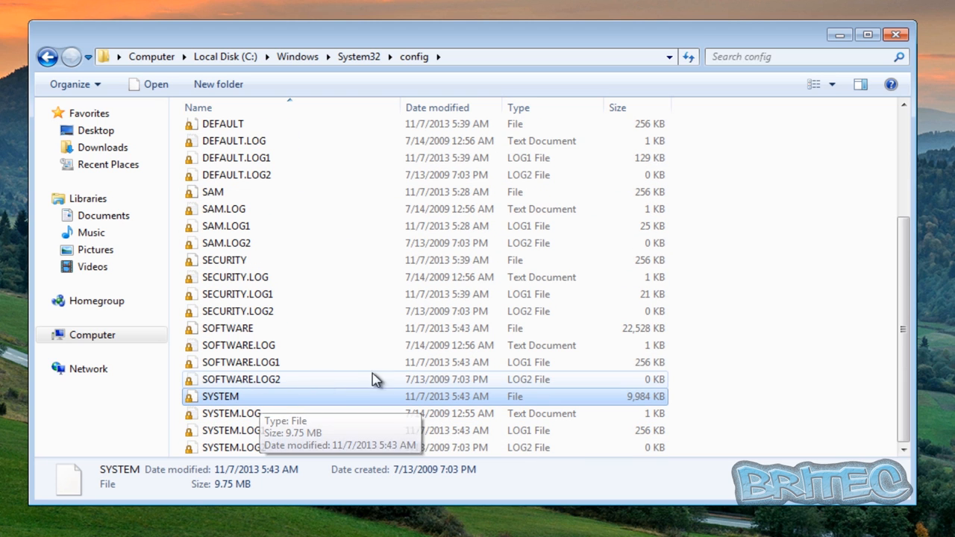
pyautogui.moveTo(880, 51)
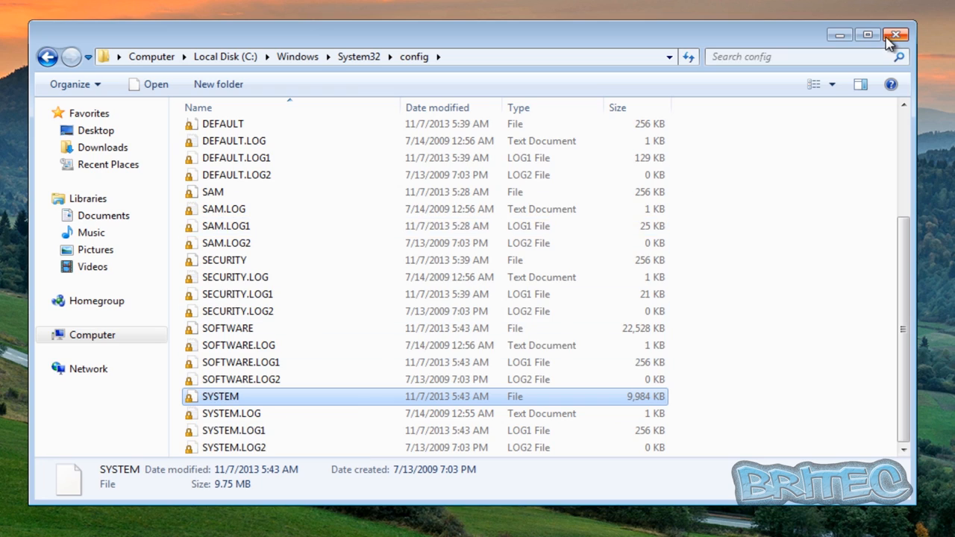
pyautogui.click(896, 35)
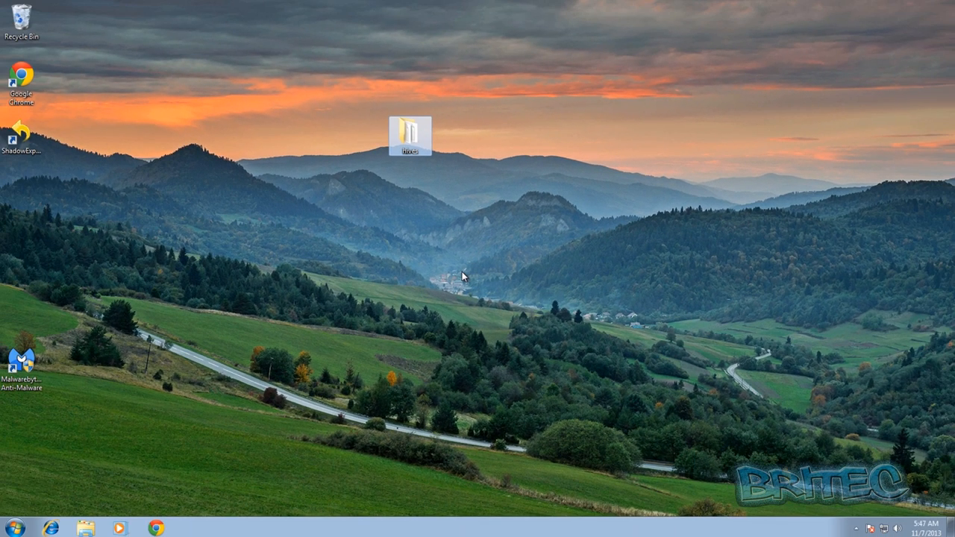